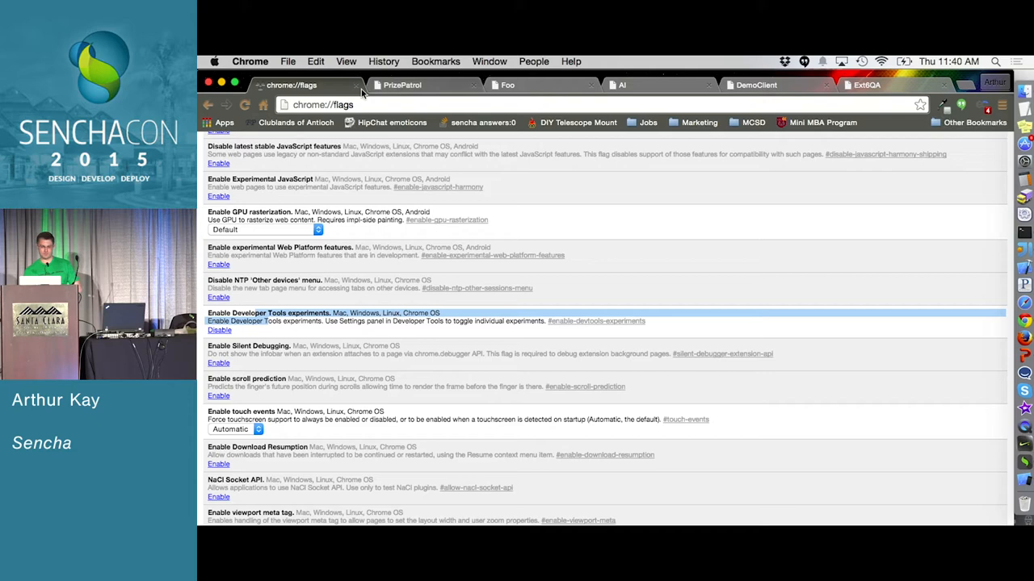
# Step: Close the DevTools settings to return to the console for the AppTouch panda page
pyautogui.click(403, 84)
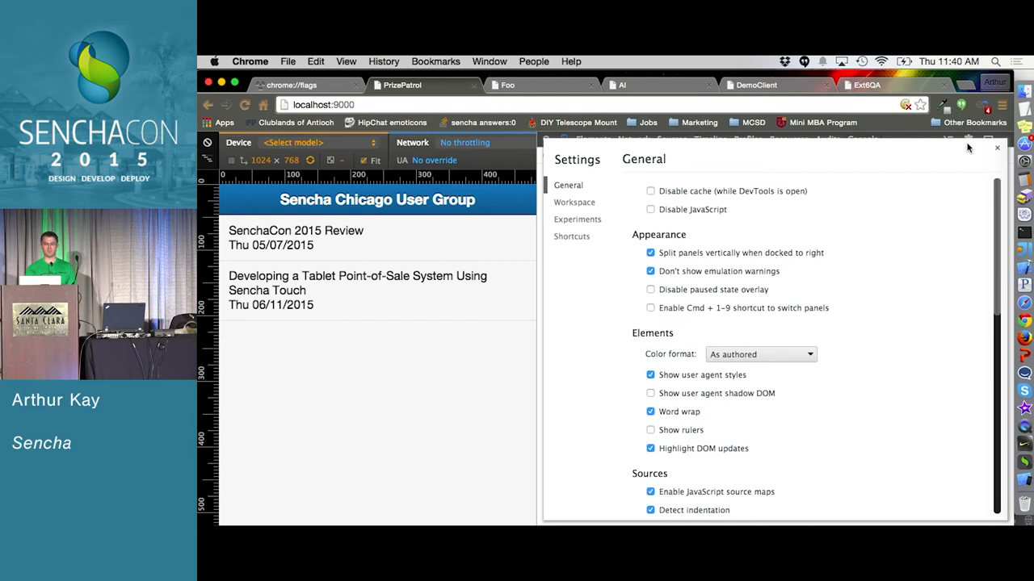
pyautogui.click(577, 220)
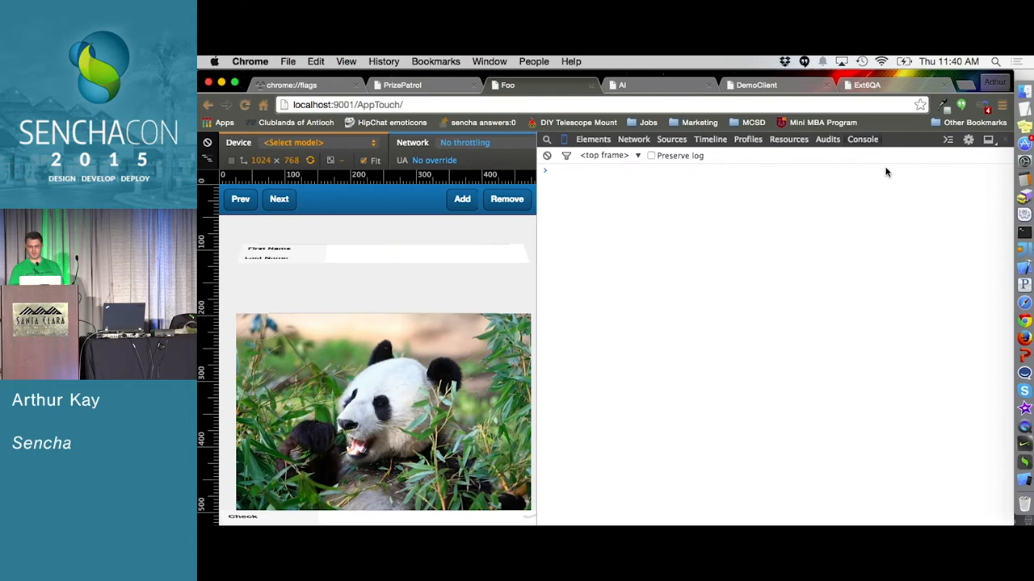
# Step: Inspect the AppTouch element tree and styles, then switch to the Layers wireframe view
pyautogui.click(969, 139)
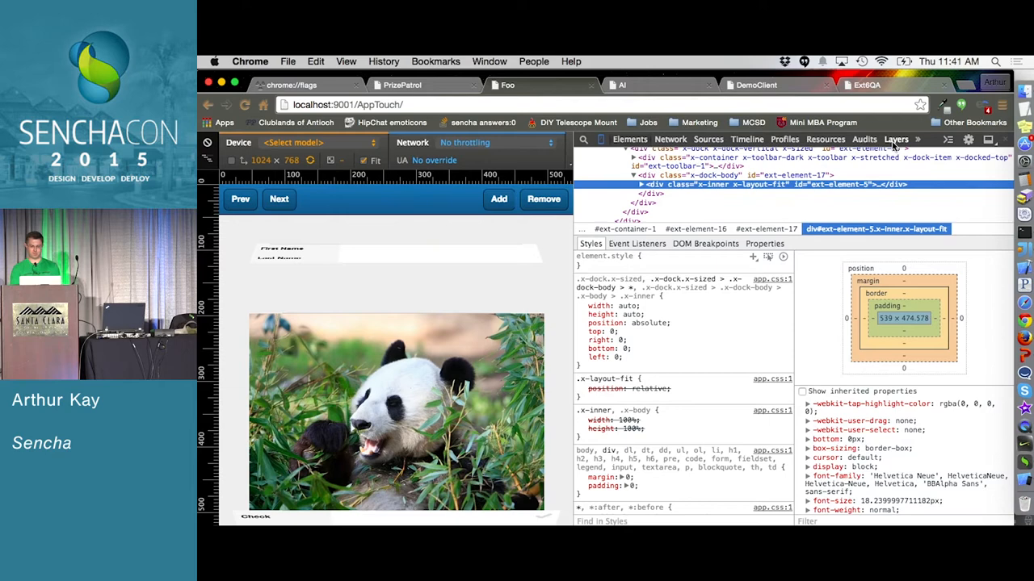
pyautogui.click(897, 139)
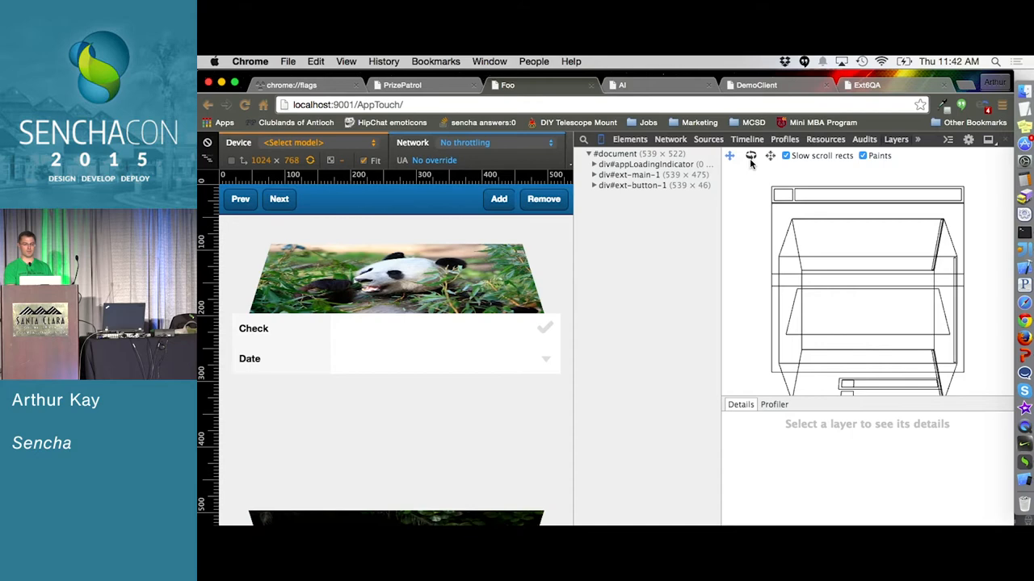
pyautogui.moveTo(778, 190)
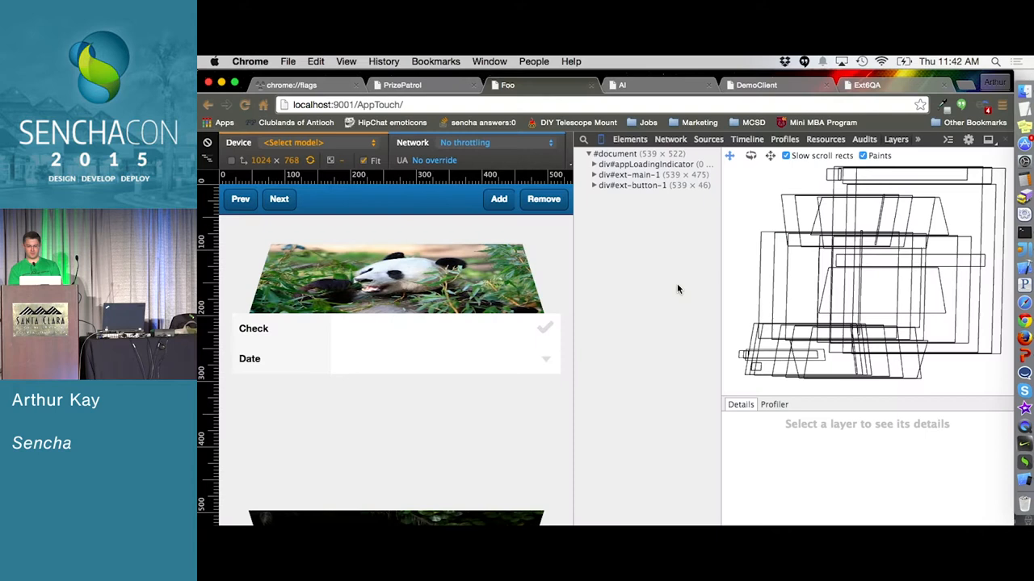
# Step: Set a breakpoint in the launch code of AppTouch/app.js in Sources
pyautogui.click(707, 139)
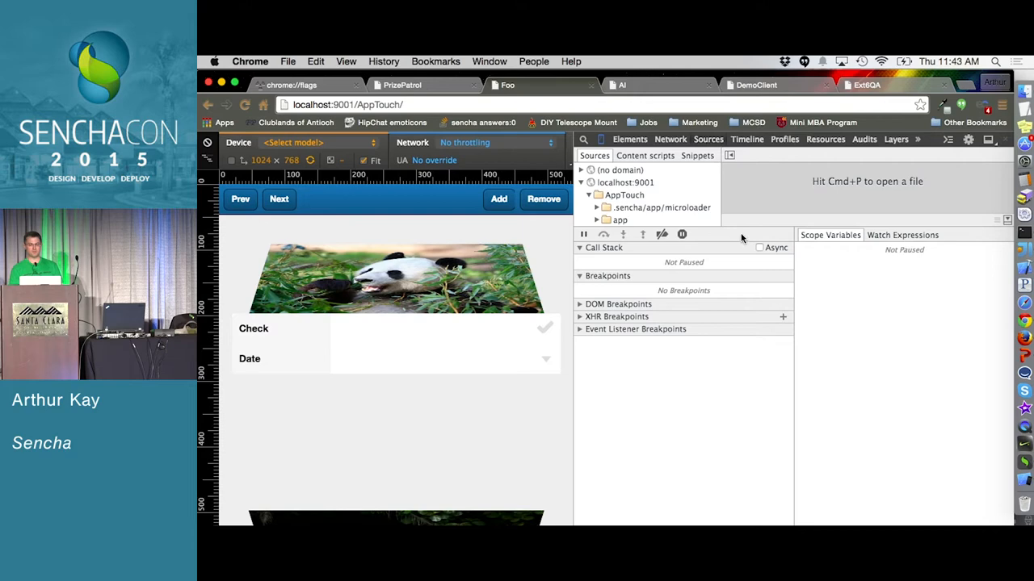
pyautogui.click(623, 257)
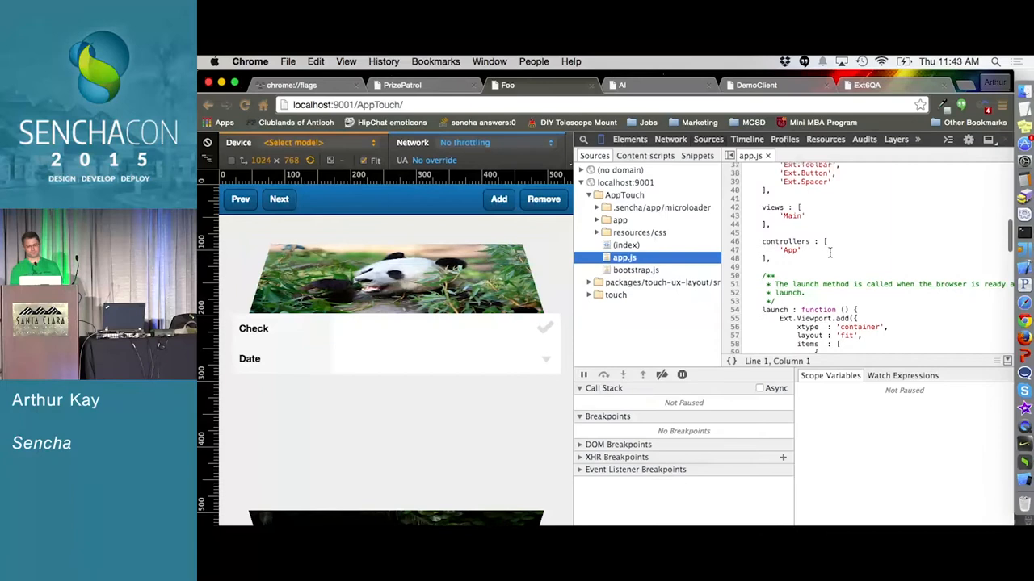
pyautogui.click(734, 313)
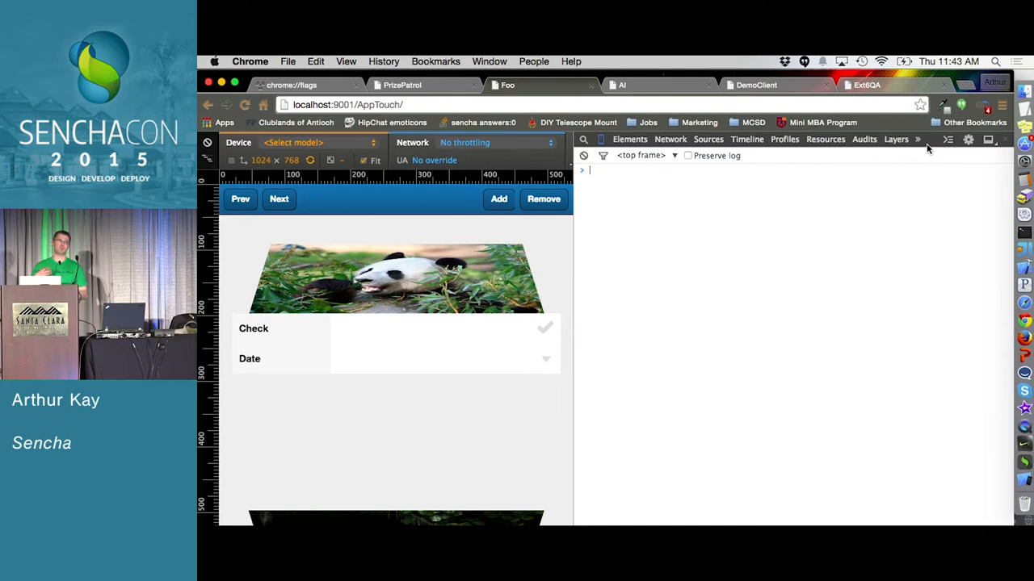
# Step: Run alert('t') in the console drawer and show its undefined result in the full Console panel
pyautogui.click(708, 139)
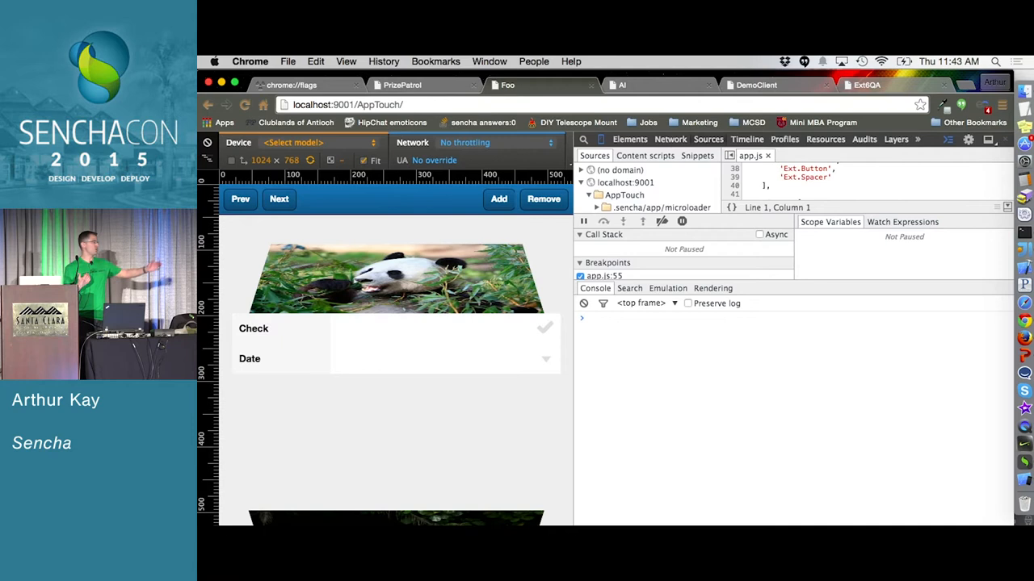
pyautogui.write("alert('t")
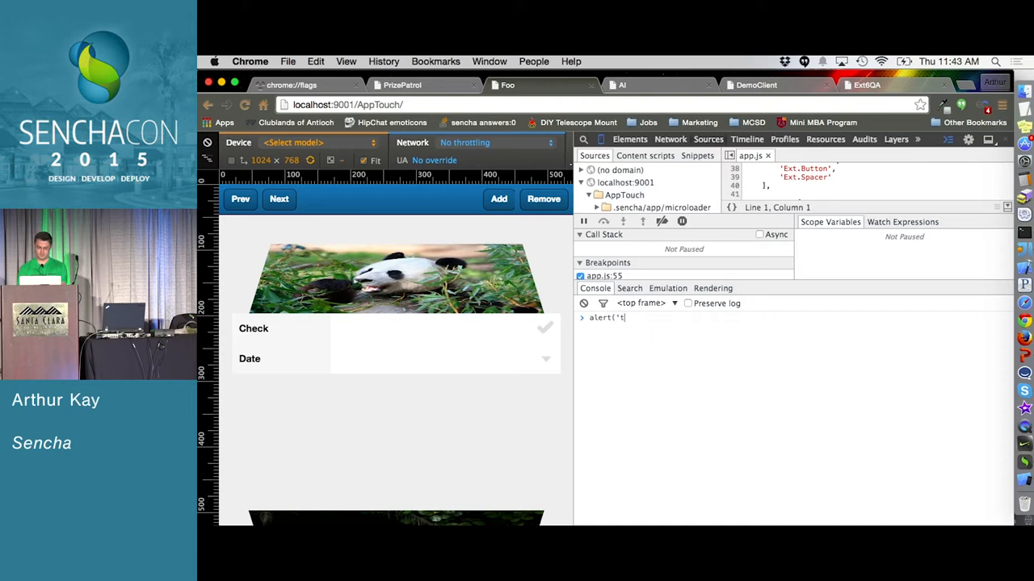
pyautogui.press('Return')
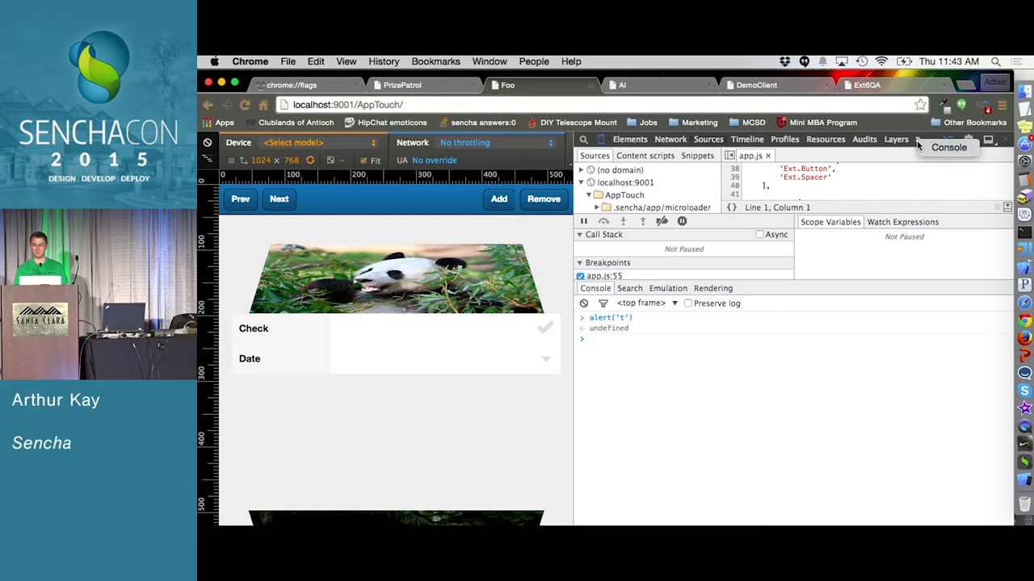
pyautogui.click(948, 147)
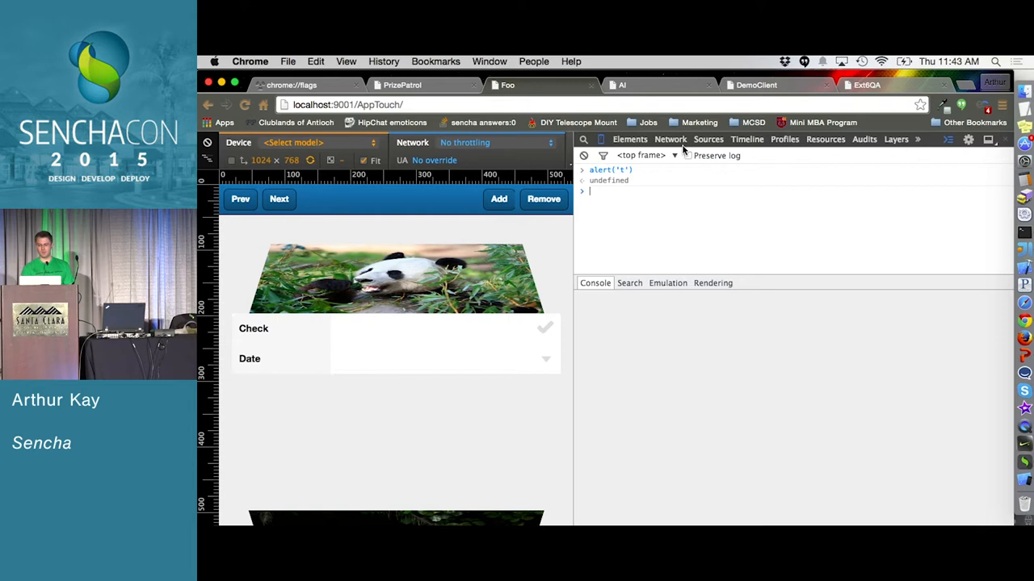
# Step: Show the drawer's Emulation settings beneath the AppTouch sources
pyautogui.click(707, 139)
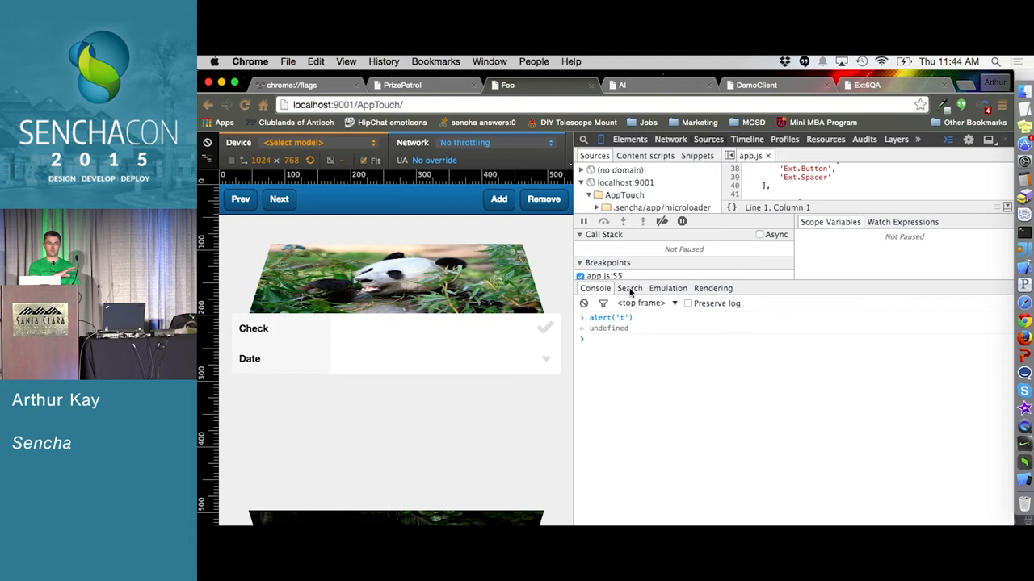
pyautogui.click(668, 288)
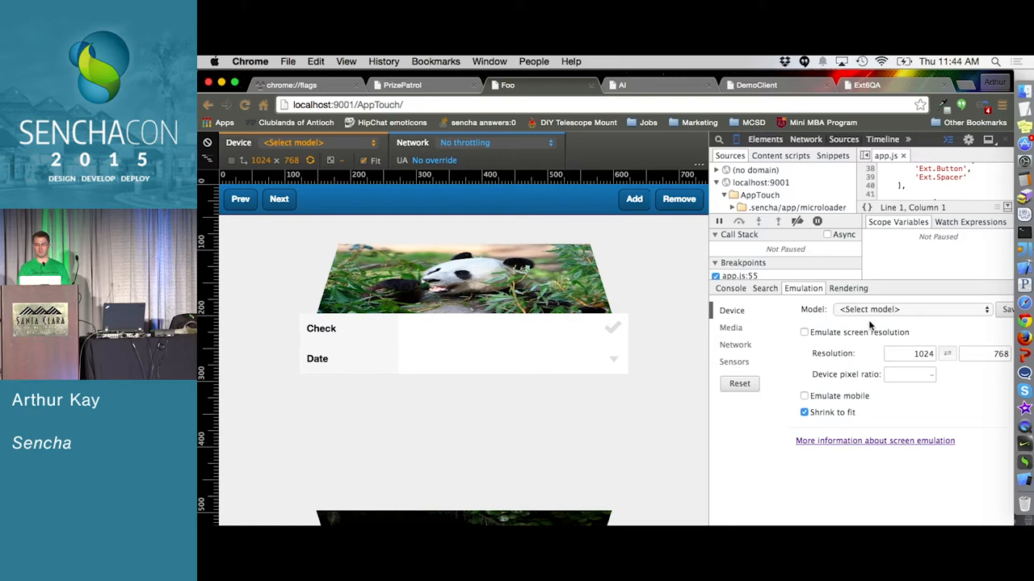
# Step: Emulate an Apple iPad 3/4 and show the drawer's Rendering diagnostics options
pyautogui.click(907, 310)
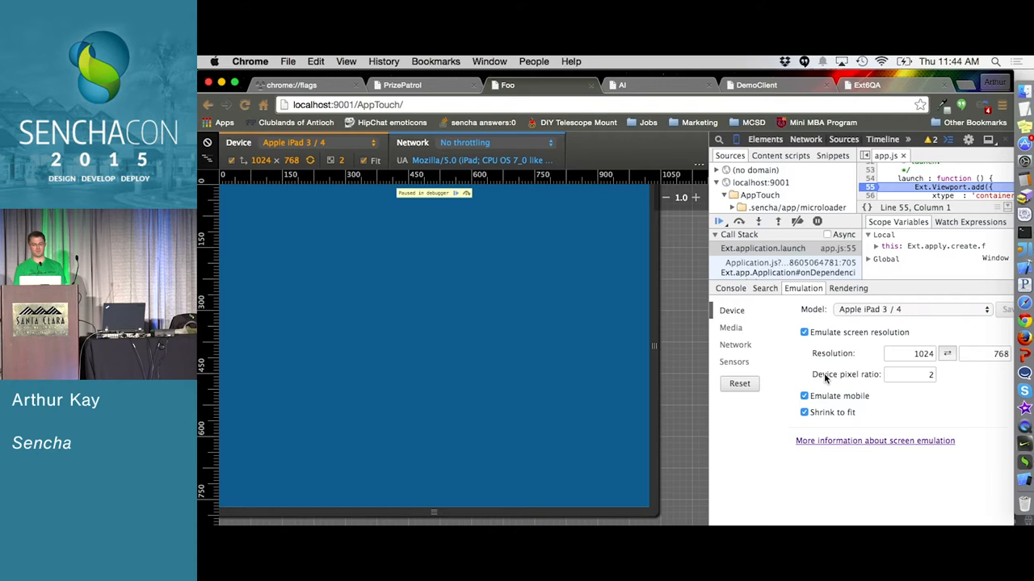
pyautogui.click(717, 221)
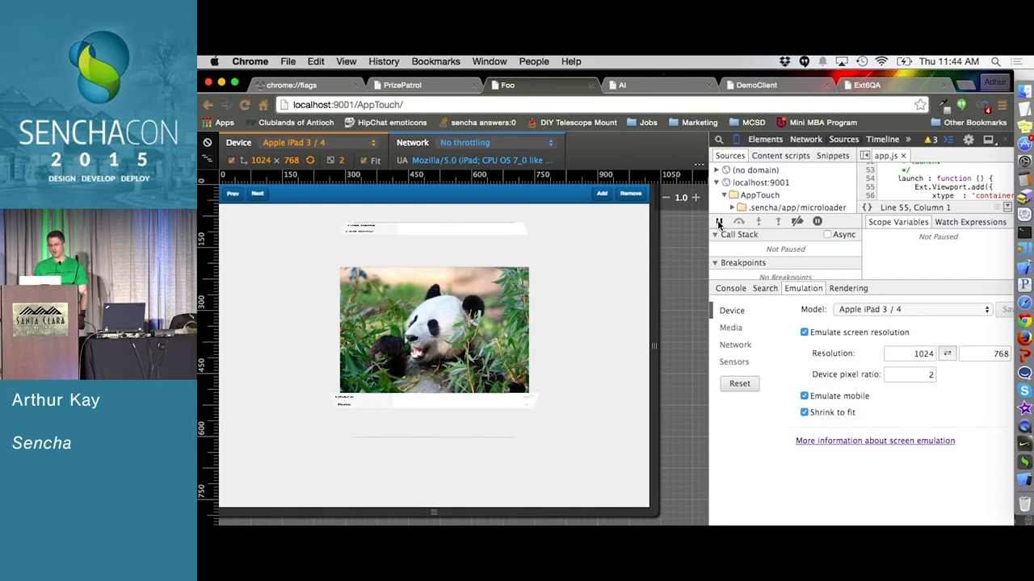
pyautogui.click(717, 221)
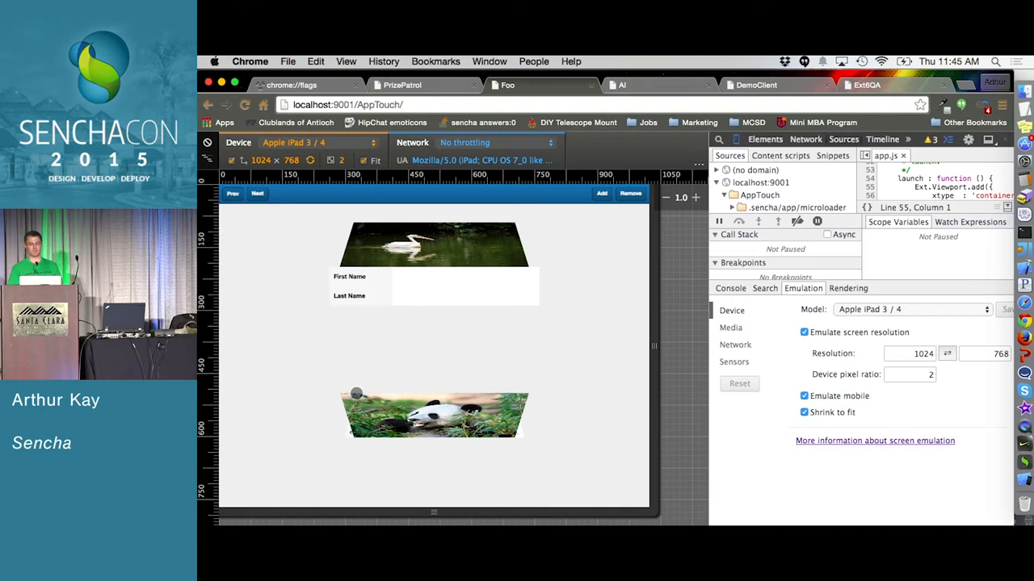
pyautogui.click(848, 287)
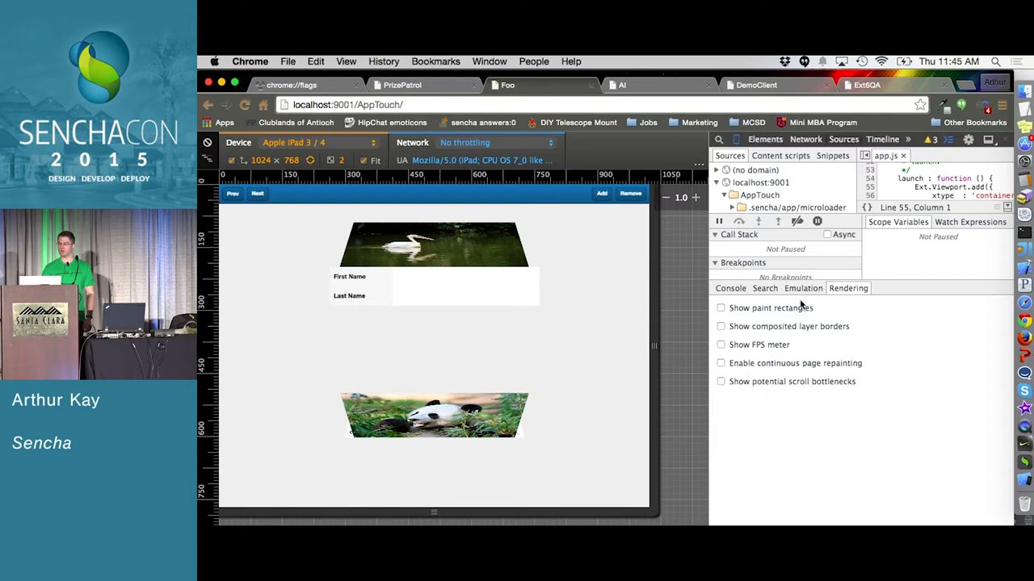
# Step: Enable 'Show paint rectangles' and watch the photo cards repaint while flipping them
pyautogui.click(720, 307)
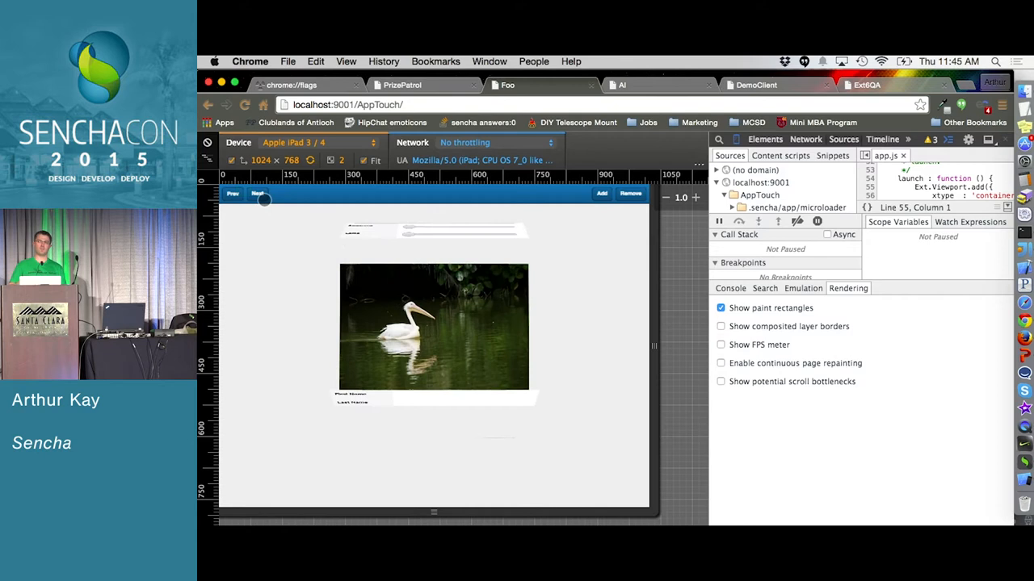
pyautogui.click(257, 193)
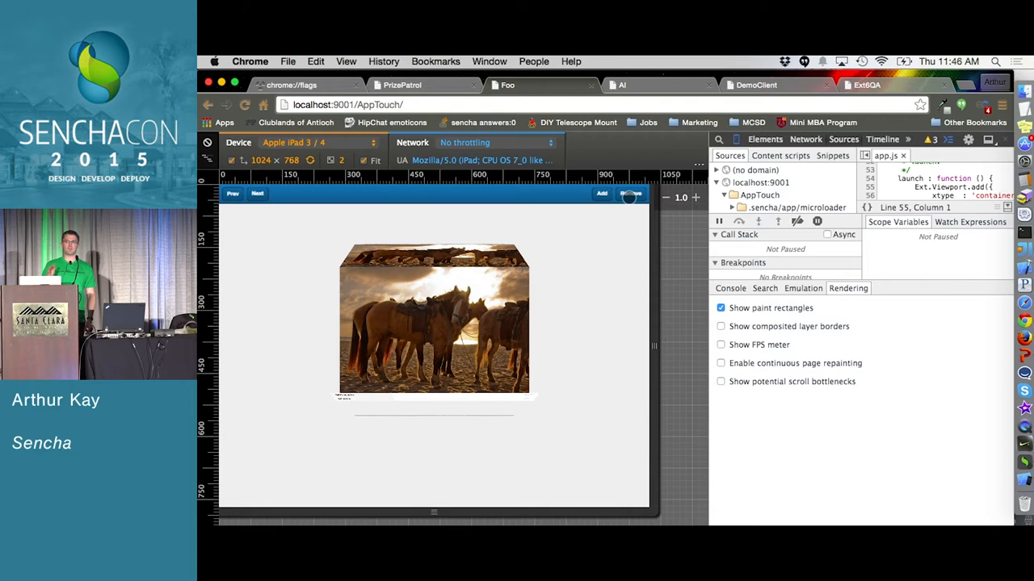
pyautogui.click(720, 307)
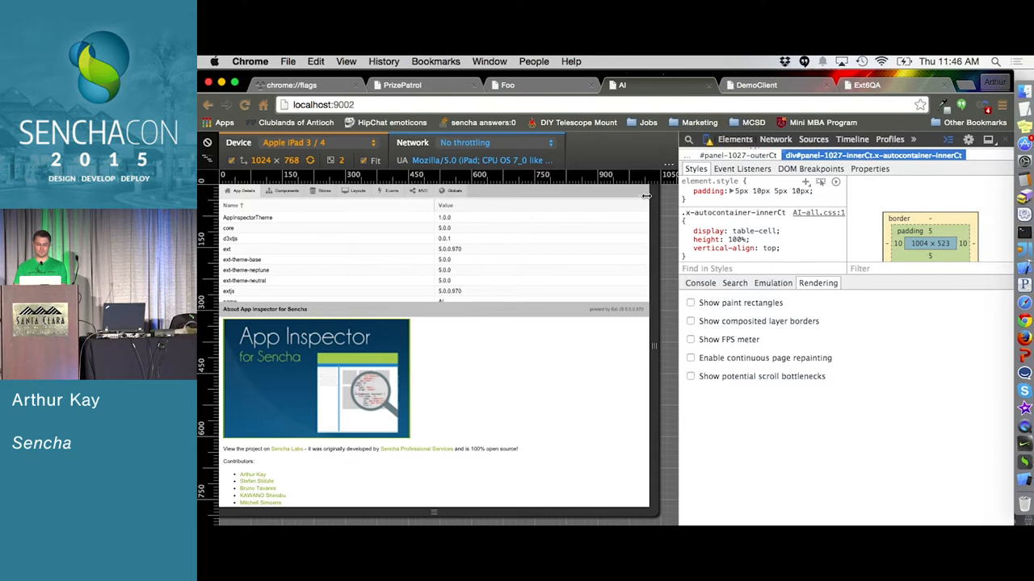
# Step: Make the debugger pause on exceptions, including caught ones, in the inspector's Sources
pyautogui.click(772, 283)
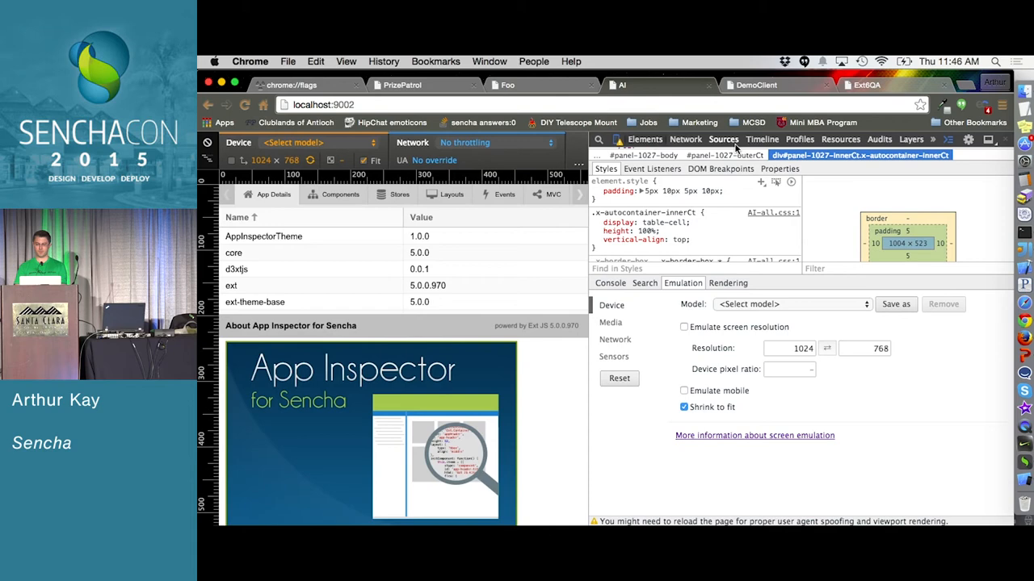
pyautogui.click(723, 139)
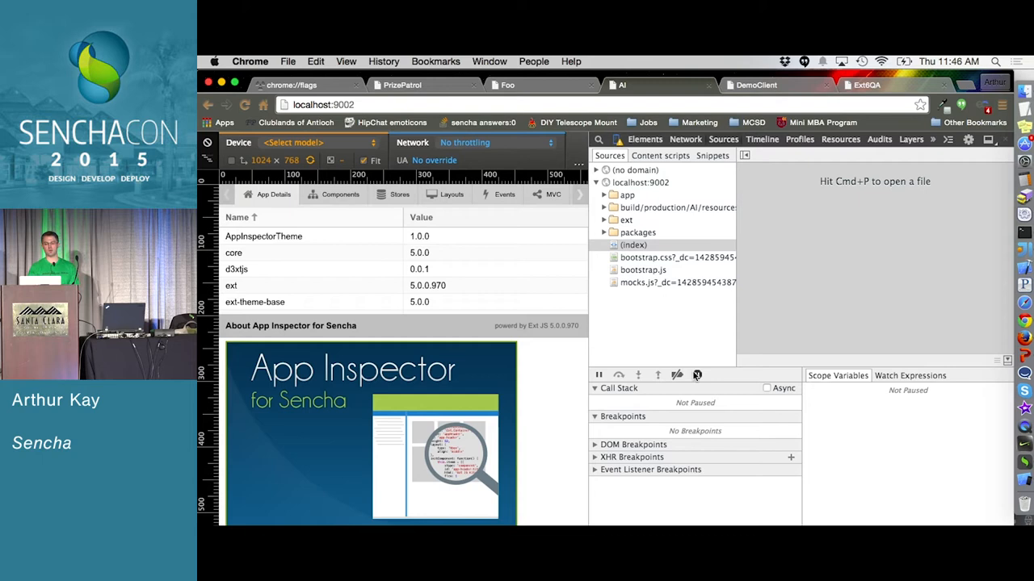
pyautogui.click(697, 374)
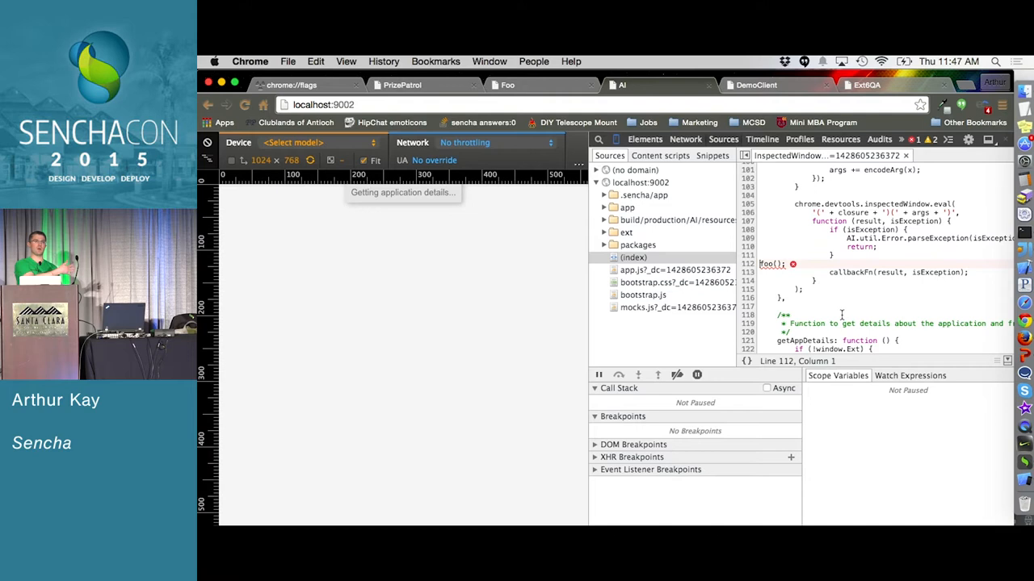
pyautogui.click(696, 375)
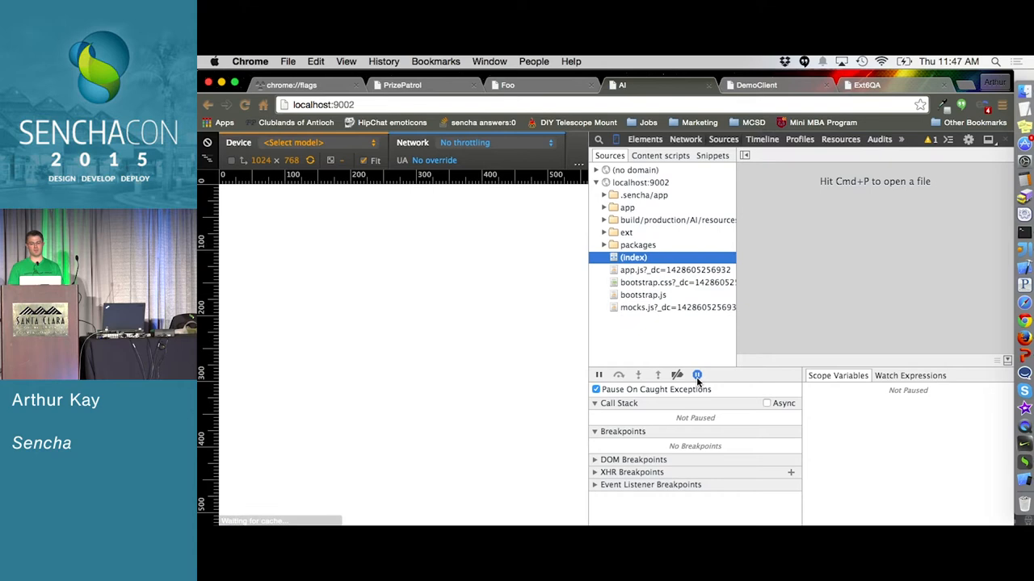
pyautogui.click(697, 375)
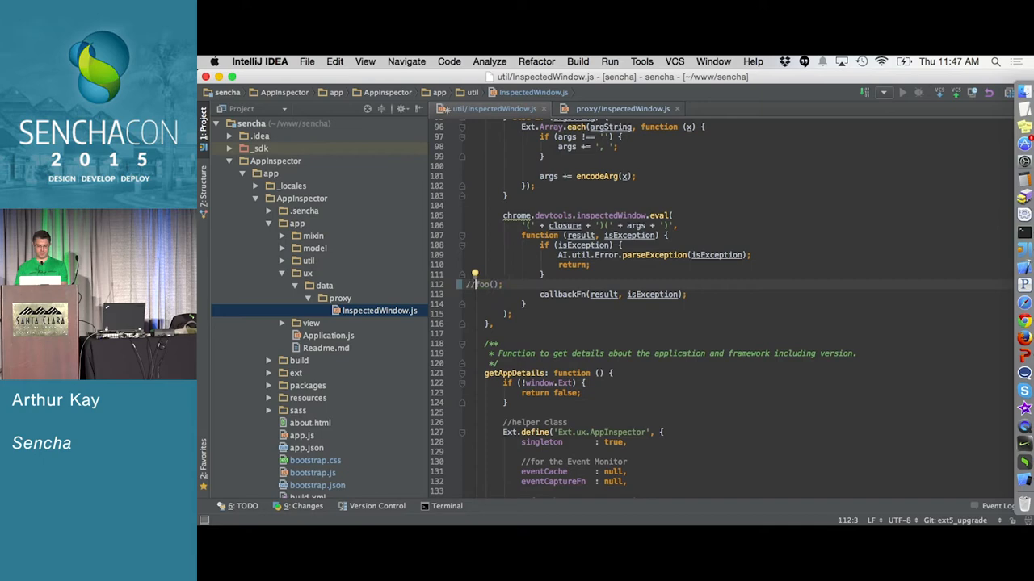
# Step: Edit the foo(); line in InspectedWindow.js and return to the inspector paused in Chrome
pyautogui.click(622, 108)
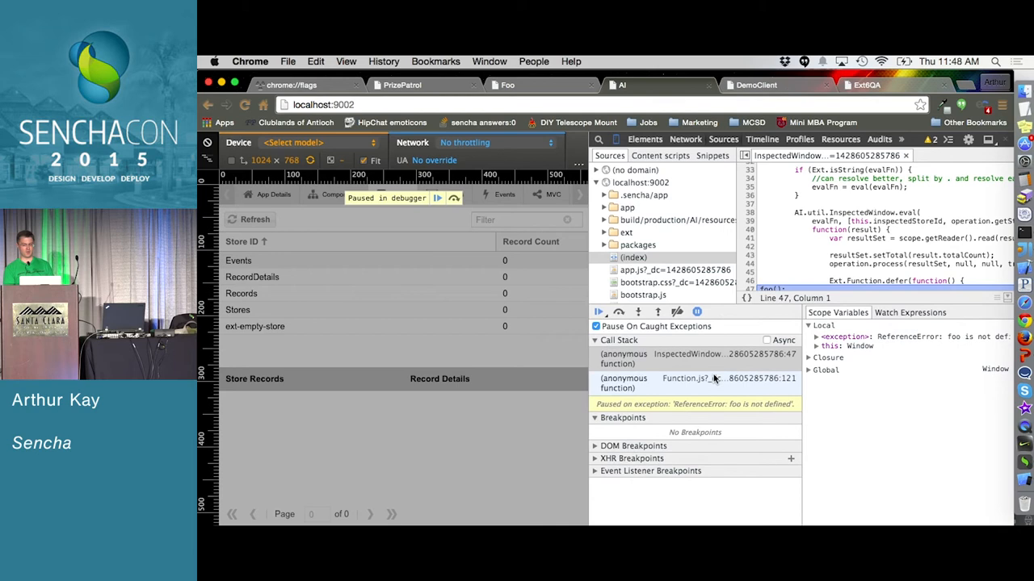
# Step: Jump to the calling Function.js frame in the Call Stack and enable Async call stacks
pyautogui.click(703, 378)
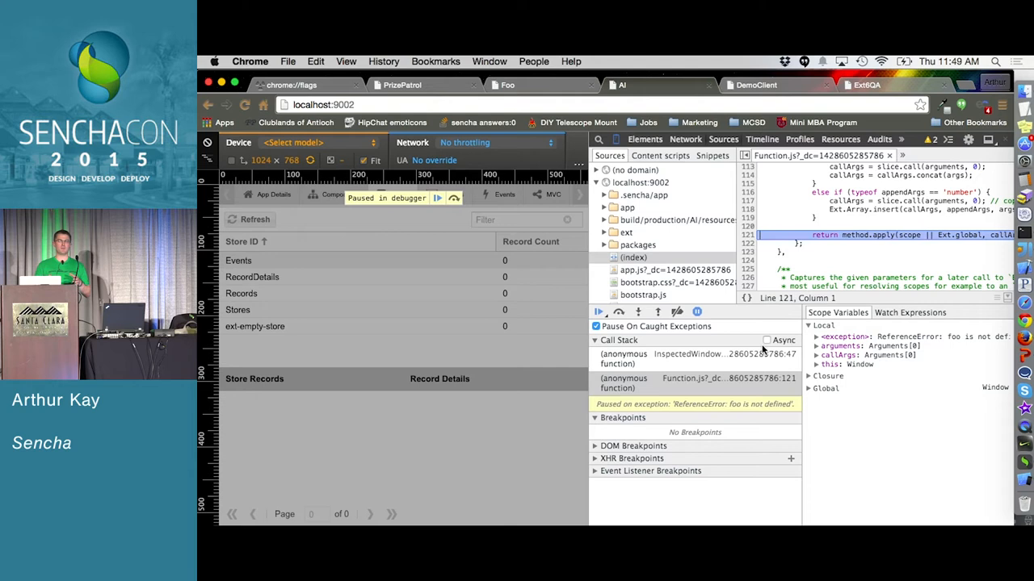
pyautogui.click(765, 339)
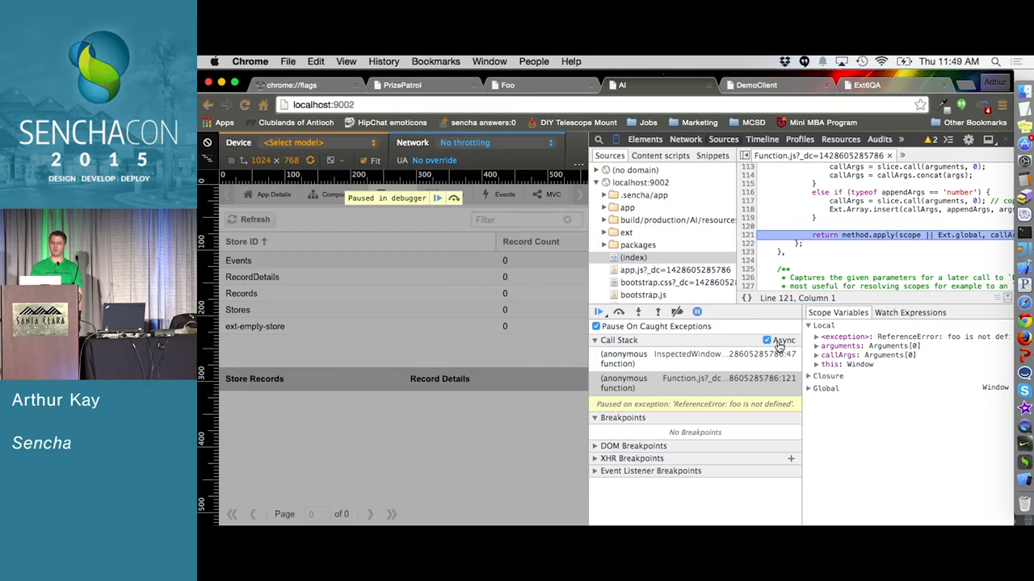
# Step: Walk the async call stack to the RecordsListController frame and inspect its store object
pyautogui.click(598, 312)
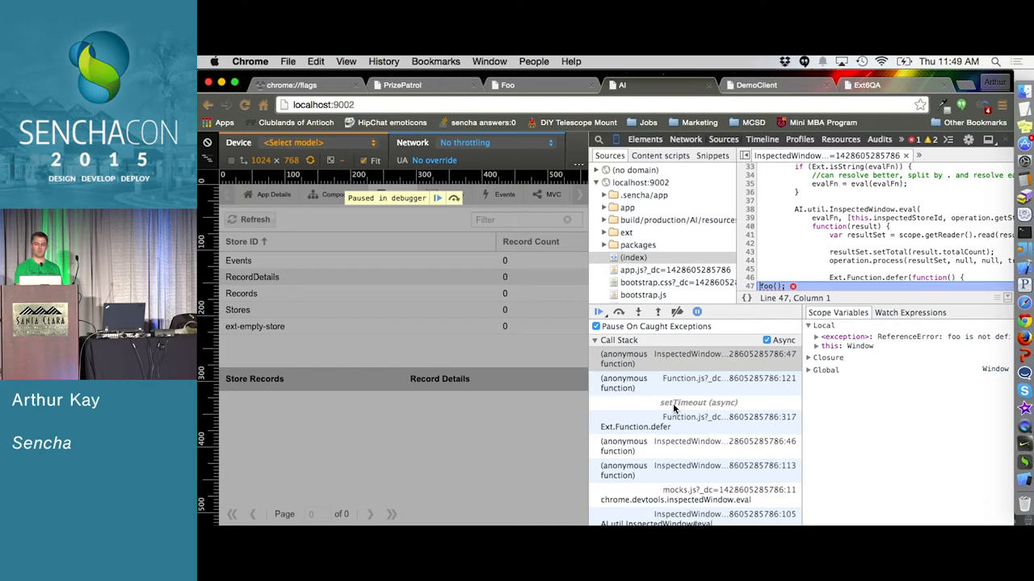
pyautogui.click(675, 407)
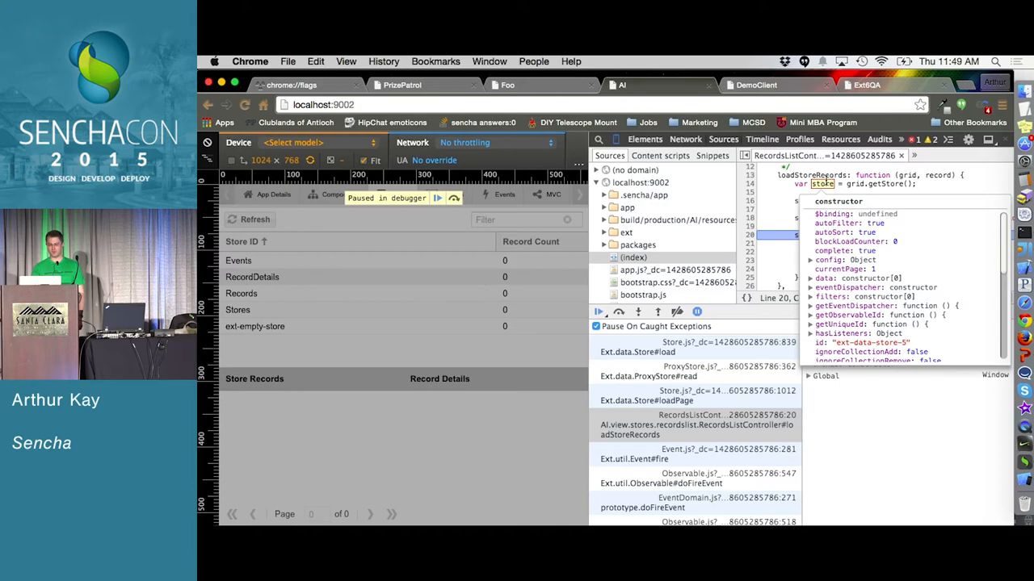
pyautogui.click(597, 311)
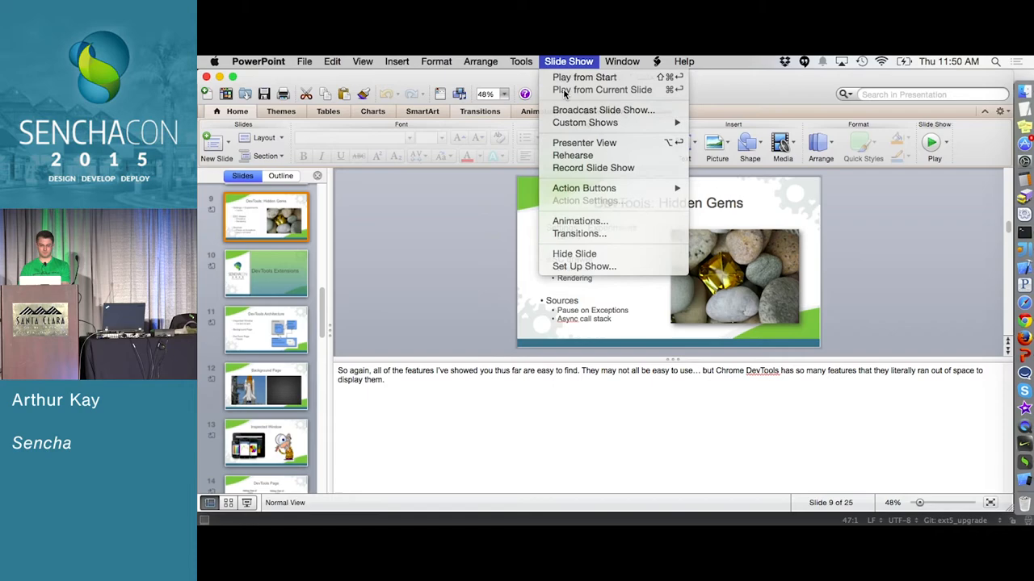
pyautogui.click(601, 90)
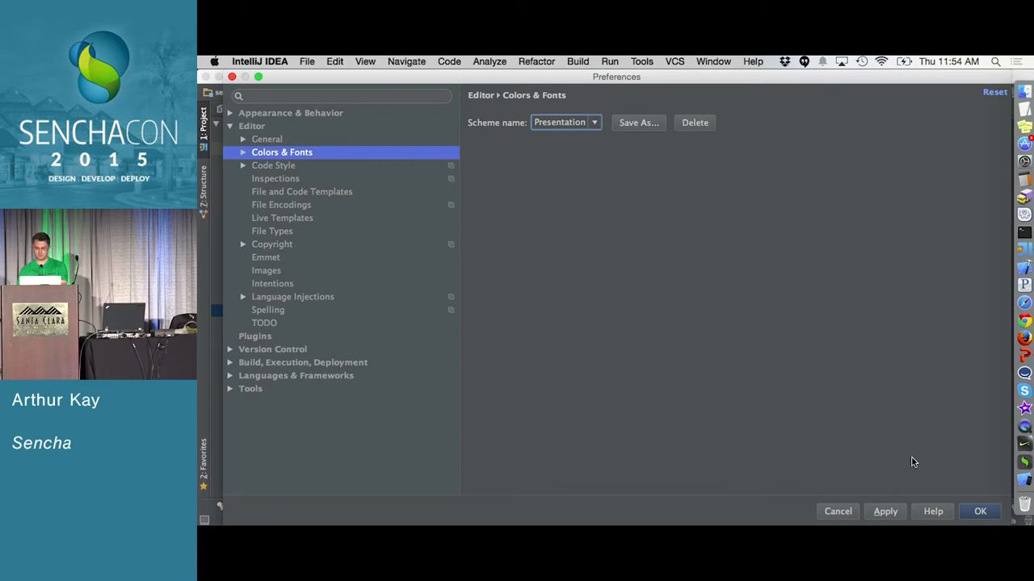
# Step: Close InspectedWindow.js and expand the SenchaCon_Chrome folder in the Project tree
pyautogui.click(979, 510)
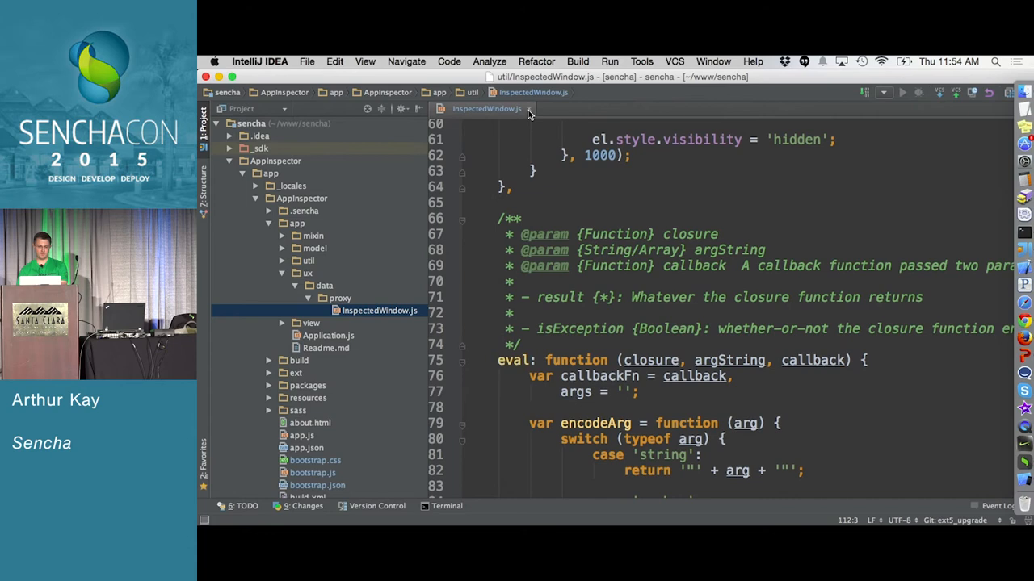
pyautogui.click(524, 110)
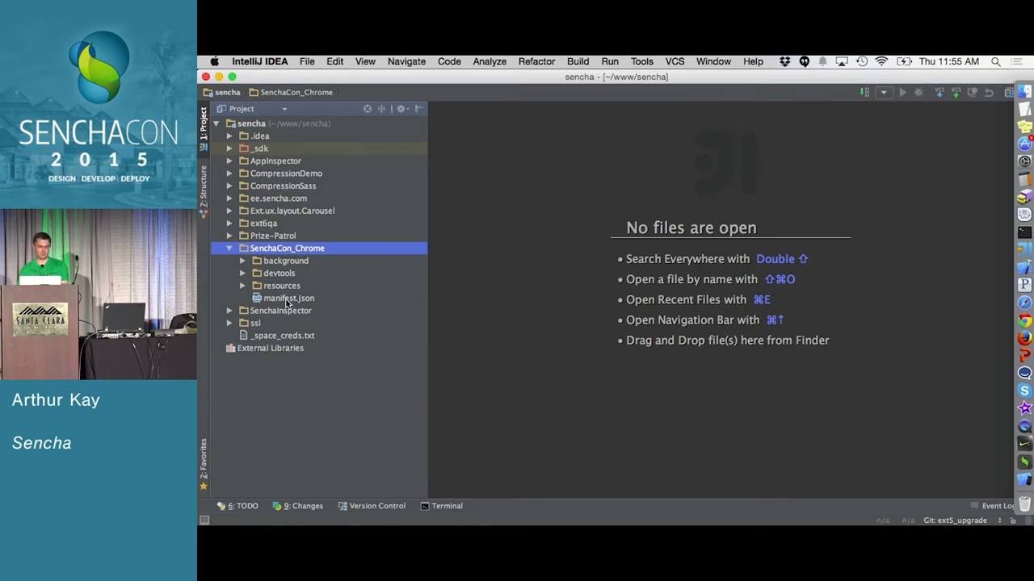
# Step: View manifest.json's background entry and follow it to background.html
pyautogui.doubleClick(287, 297)
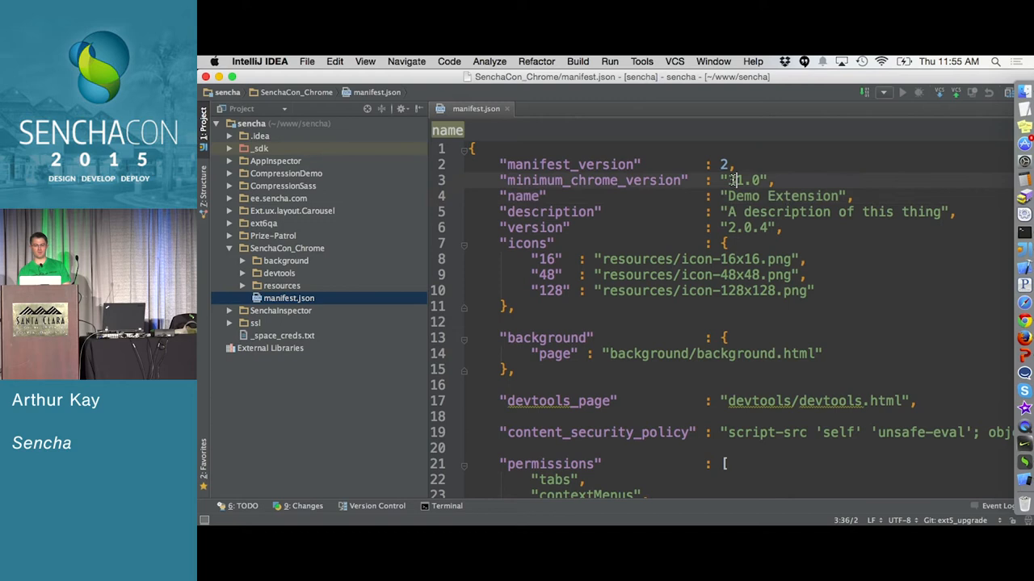
pyautogui.click(550, 337)
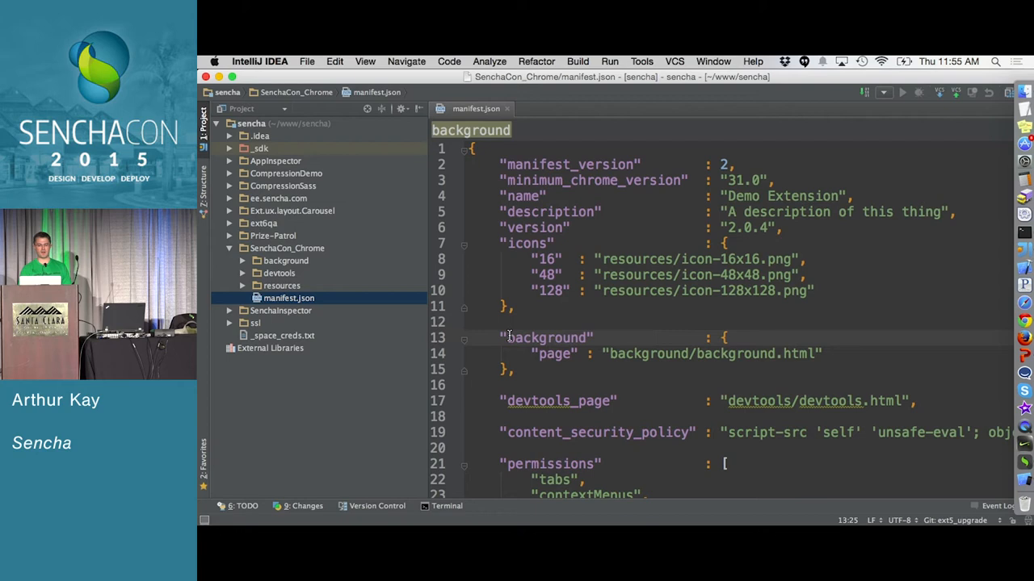
pyautogui.doubleClick(559, 400)
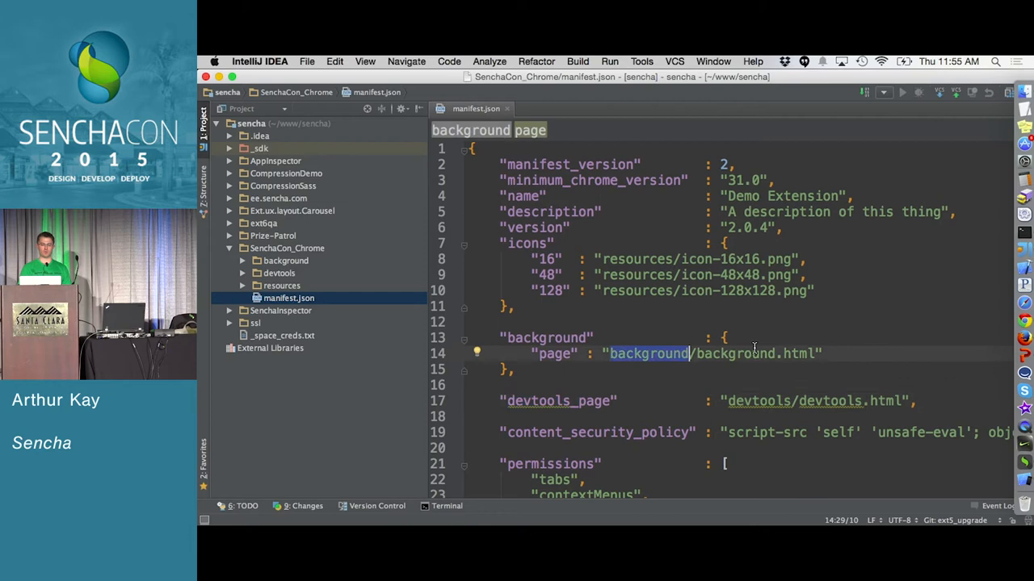
pyautogui.click(277, 273)
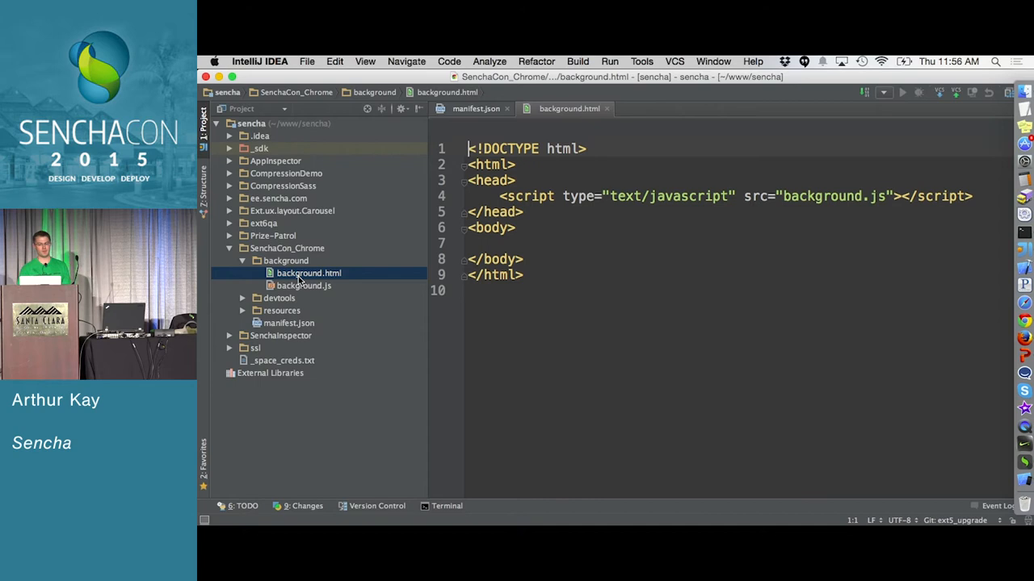
# Step: Close background.html and return to manifest.json's devtools_page path
pyautogui.click(303, 285)
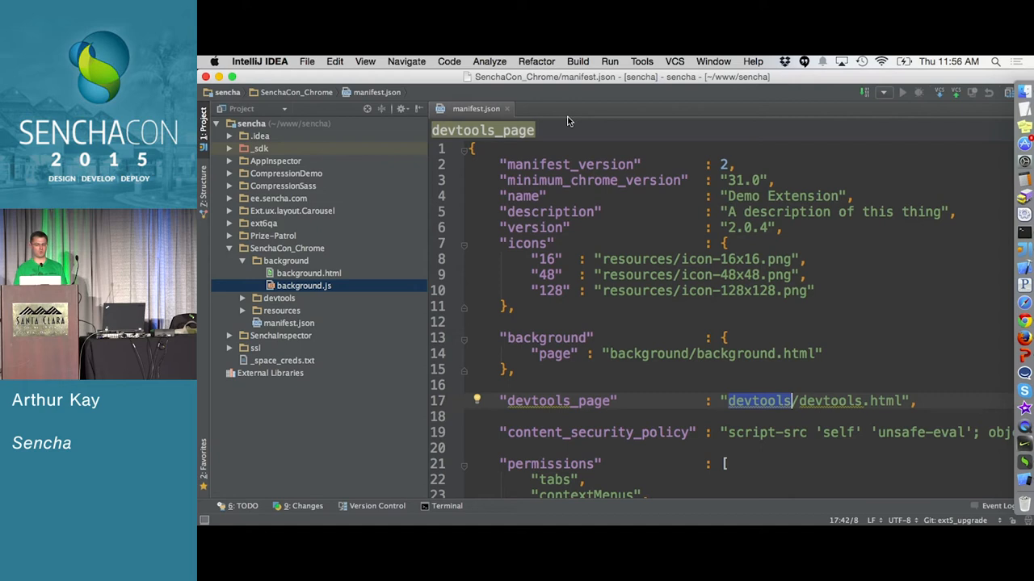
# Step: Expand the devtools folder and show panel.js with its port and listener code
pyautogui.click(242, 273)
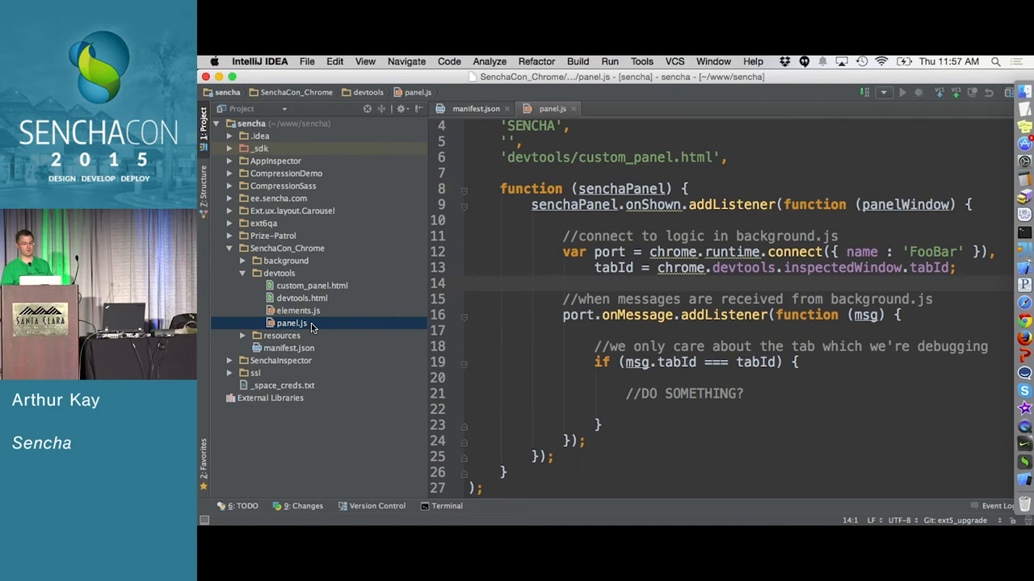
# Step: Select panel.js's message-handling block, then switch to Chrome's More Tools menu
pyautogui.scroll(3)
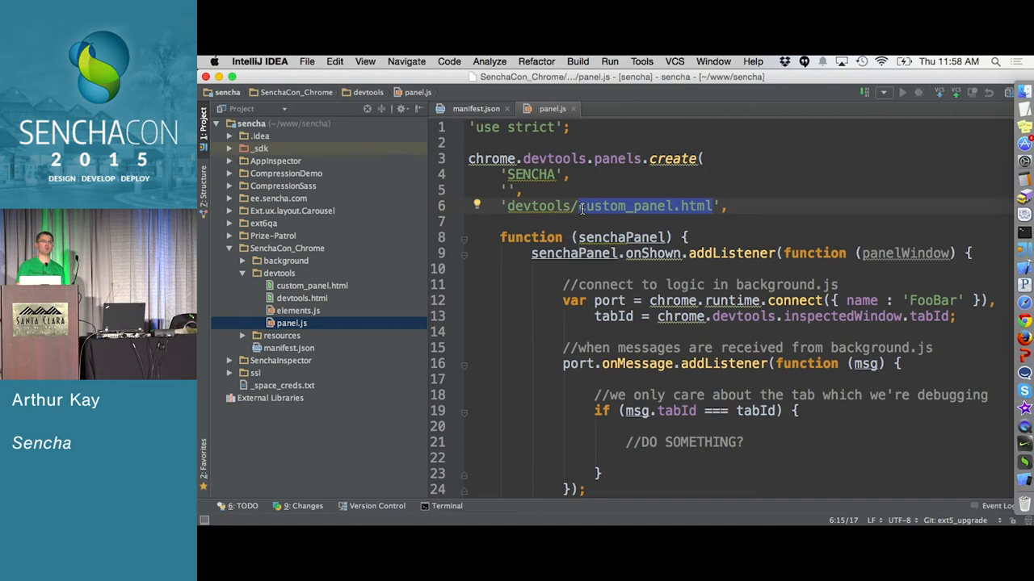
pyautogui.moveTo(672, 301)
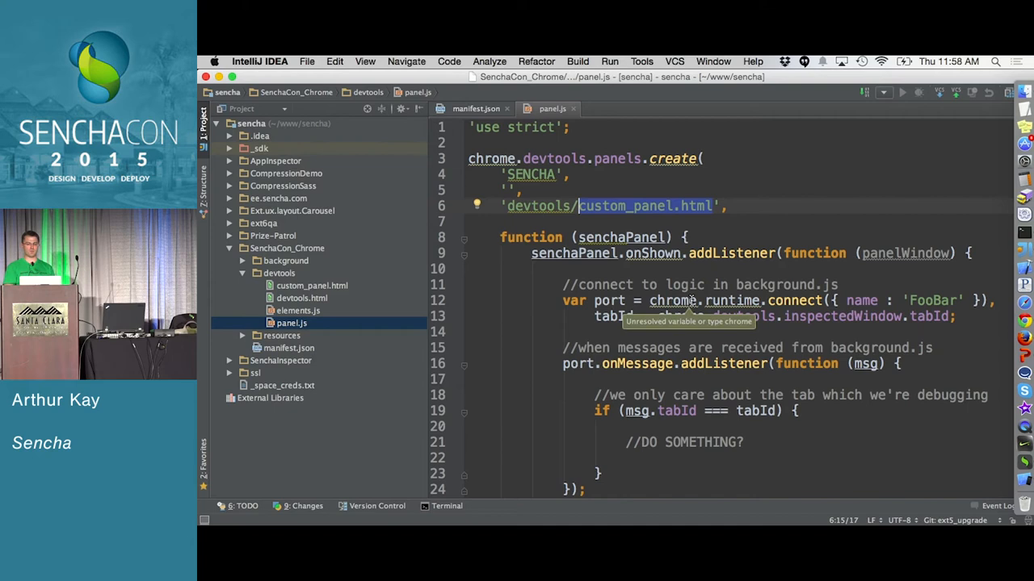
pyautogui.moveTo(563, 253); pyautogui.dragTo(585, 460)
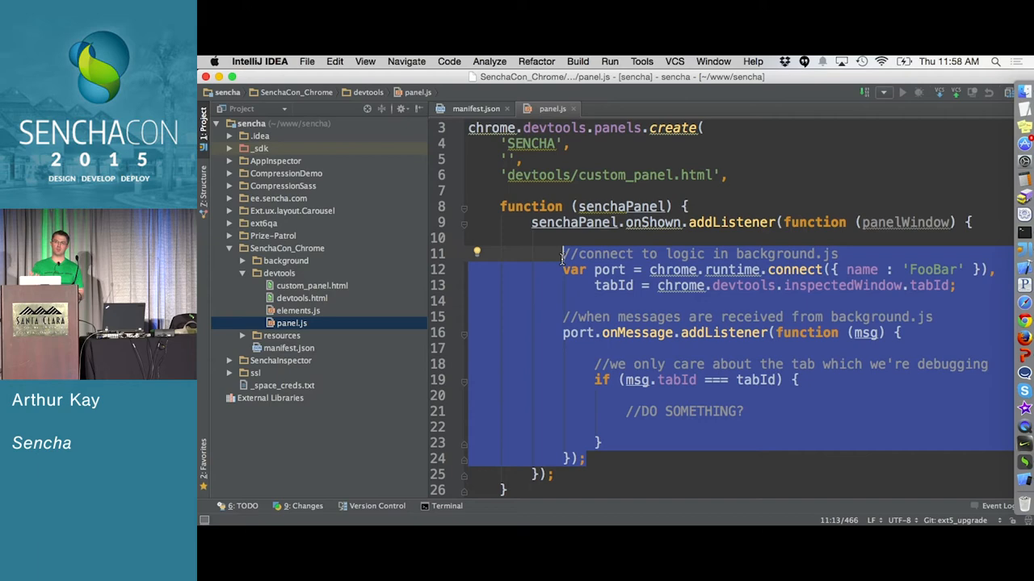
pyautogui.click(297, 310)
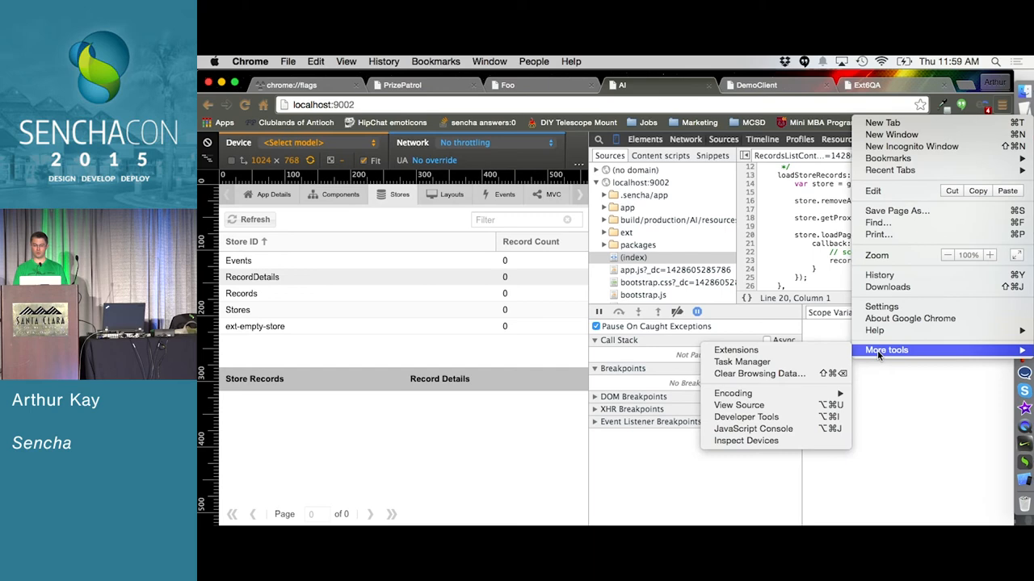
# Step: Load the SenchaCon_Chrome folder as an unpacked extension from the Extensions page
pyautogui.click(737, 349)
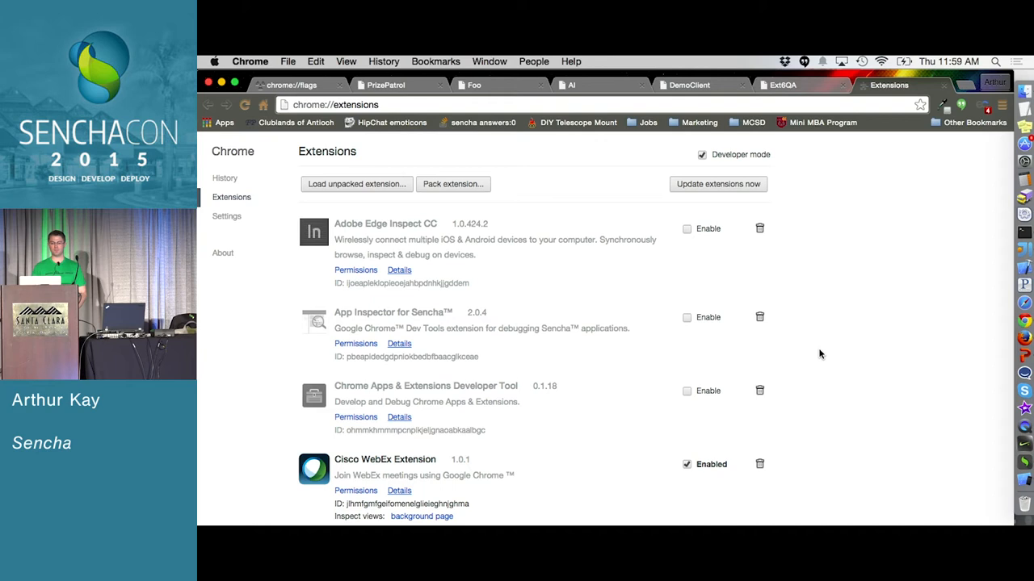
pyautogui.click(356, 184)
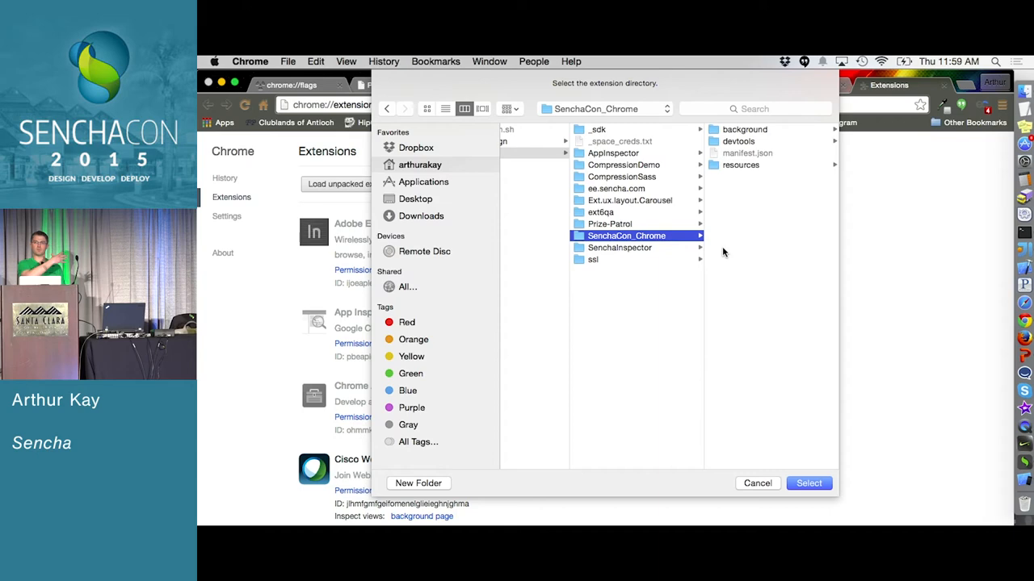
pyautogui.click(807, 483)
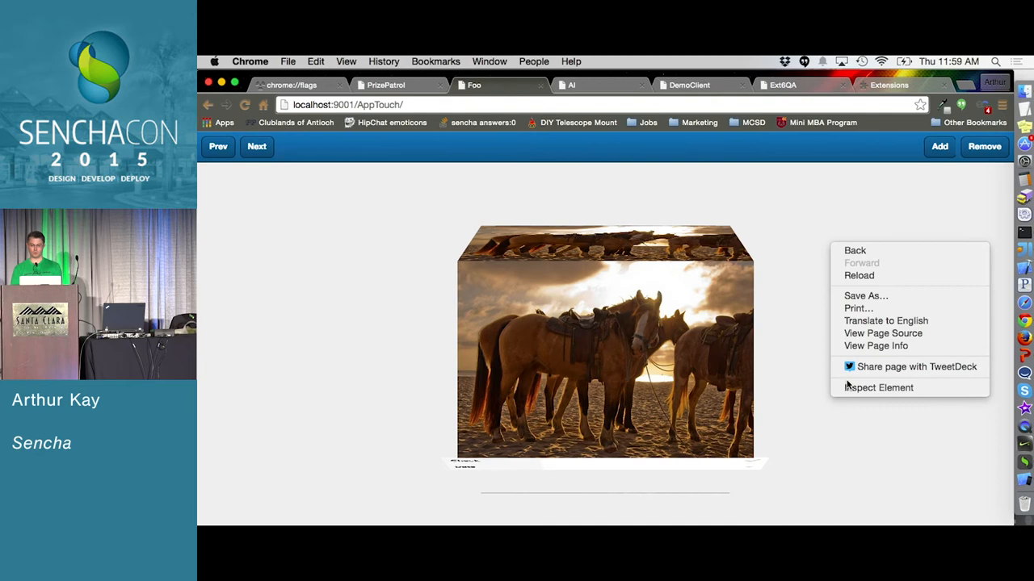
# Step: Show the extension's 'Look ma!' panel and its Custom Panel pane for the x-inner layout-fit div
pyautogui.click(879, 388)
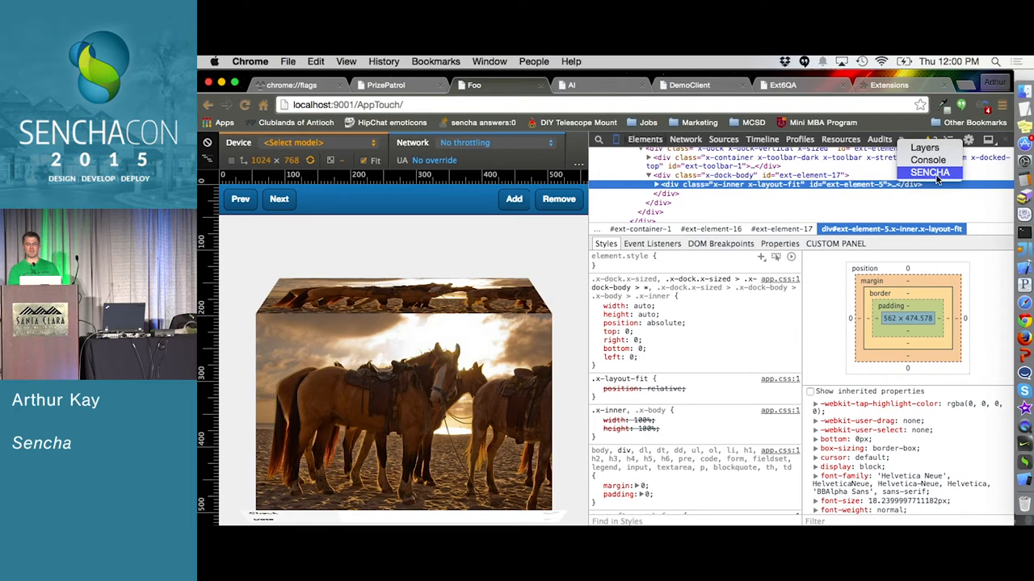
pyautogui.click(931, 172)
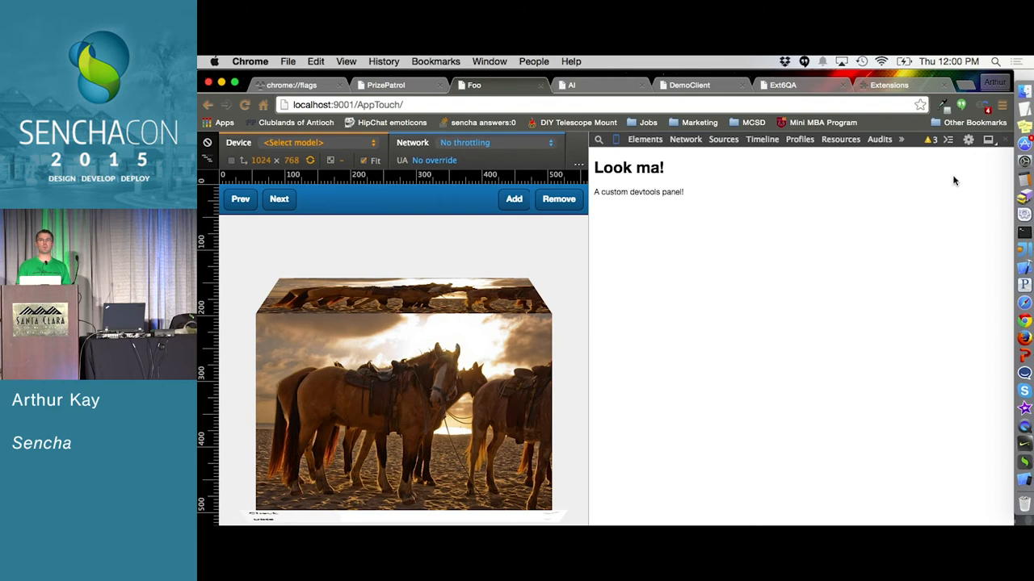
pyautogui.click(643, 139)
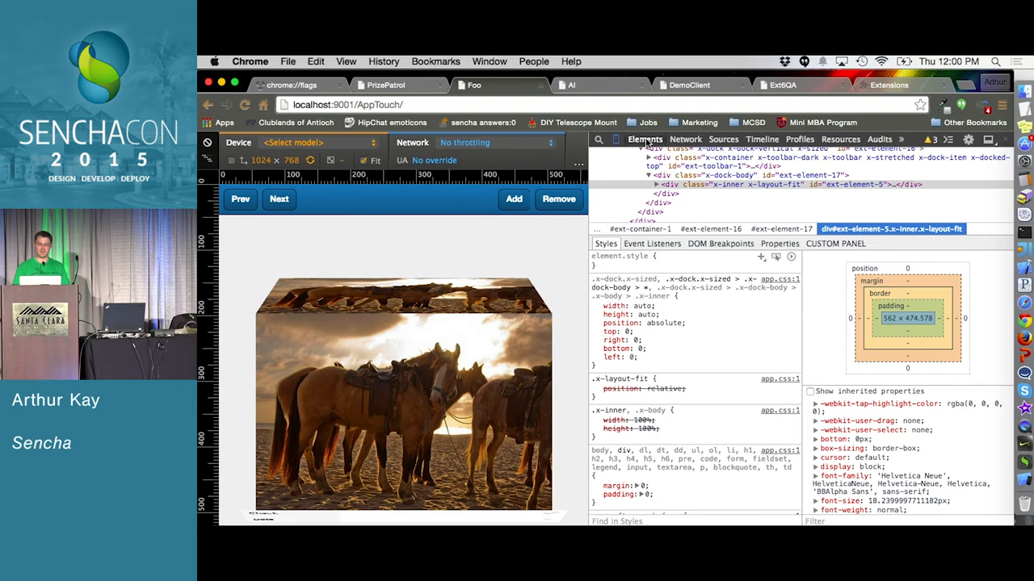
pyautogui.click(835, 242)
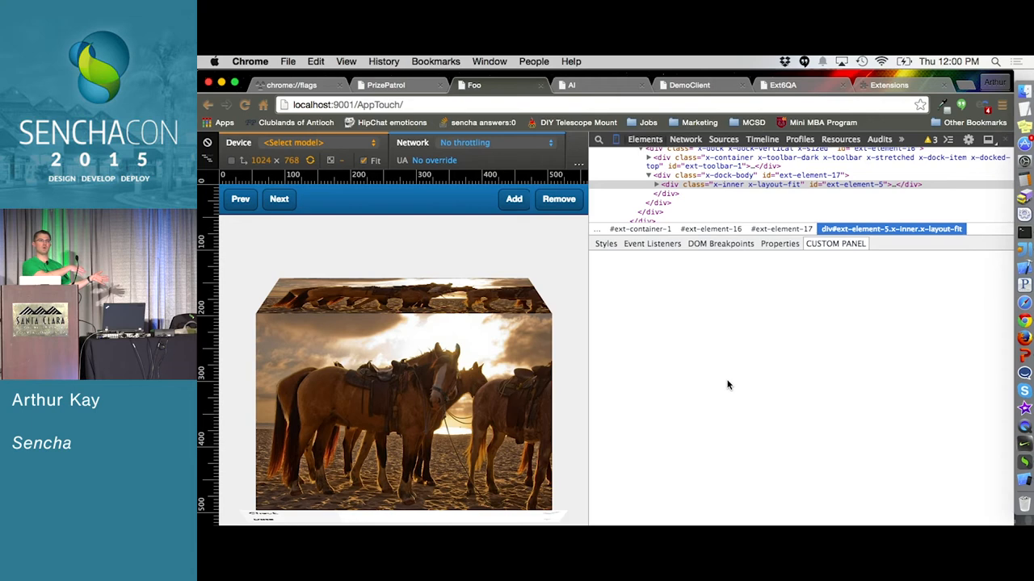
pyautogui.moveTo(662, 184)
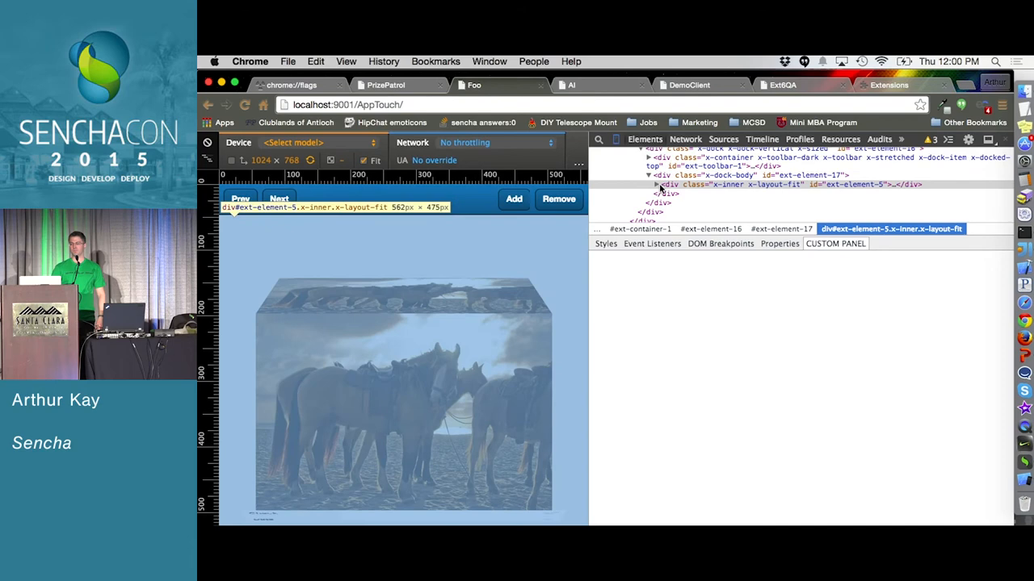
pyautogui.moveTo(727, 175)
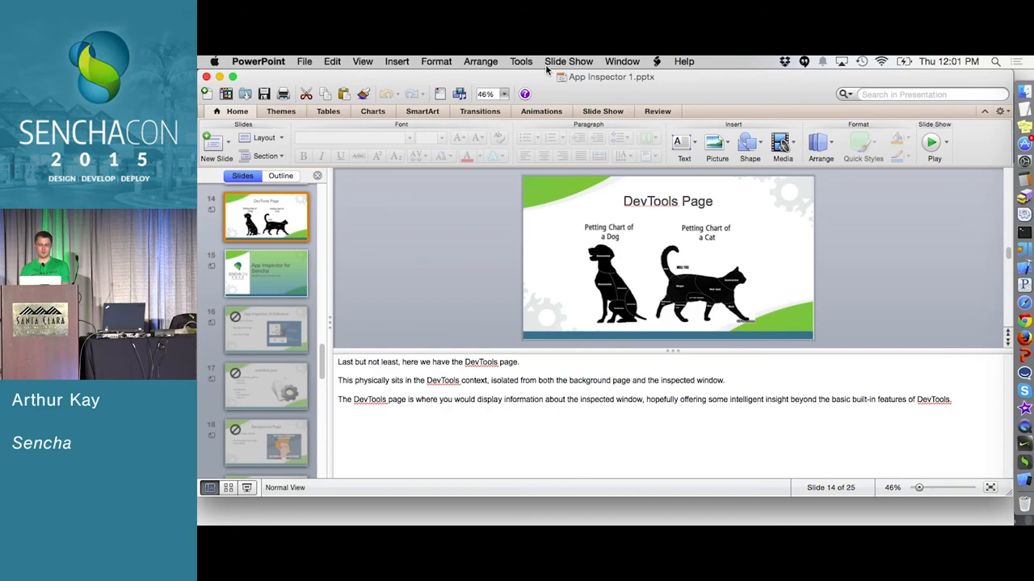
# Step: Advance to the 'DevTools Page' slide describing the extension's DevTools context page
pyautogui.click(934, 142)
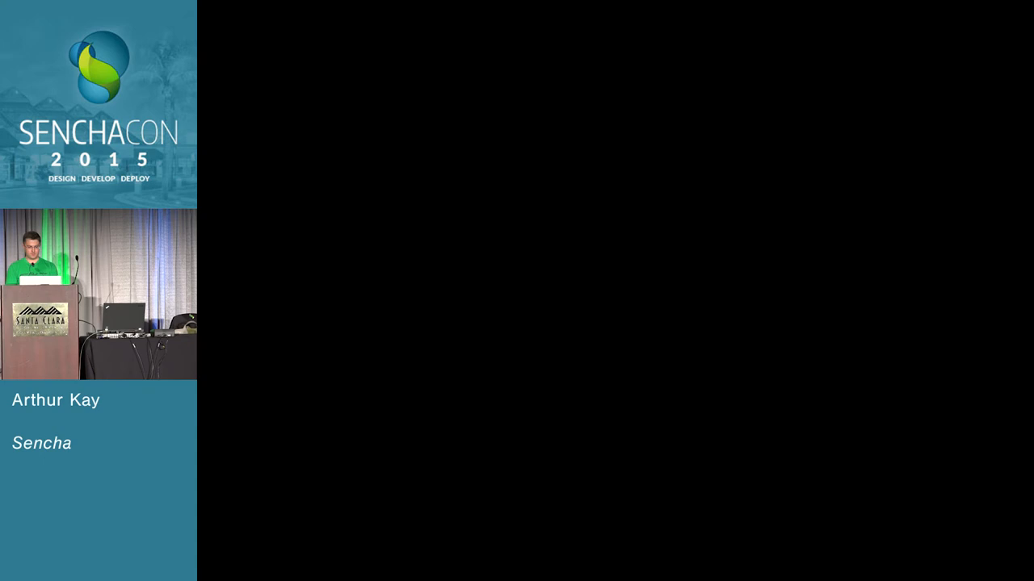
pyautogui.click(1016, 104)
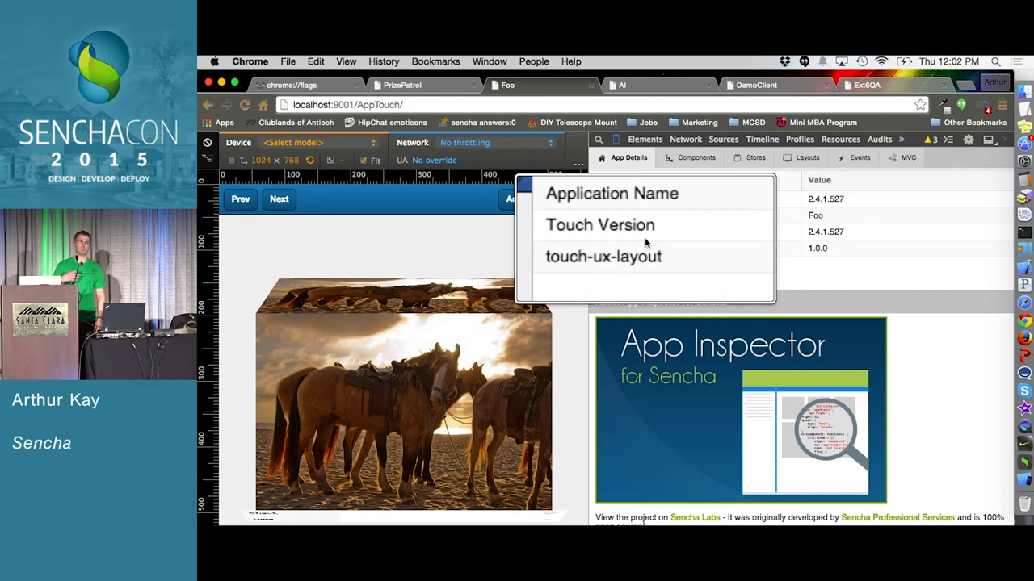
# Step: Expand ext-viewport's items to ext-container-1, review its properties, then show the empty Stores list
pyautogui.click(695, 159)
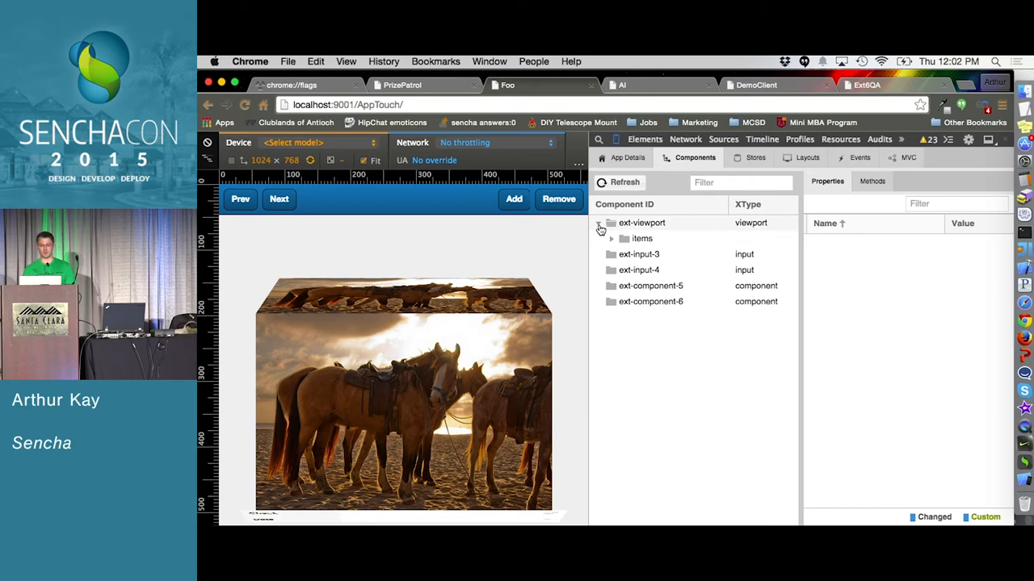
pyautogui.click(610, 239)
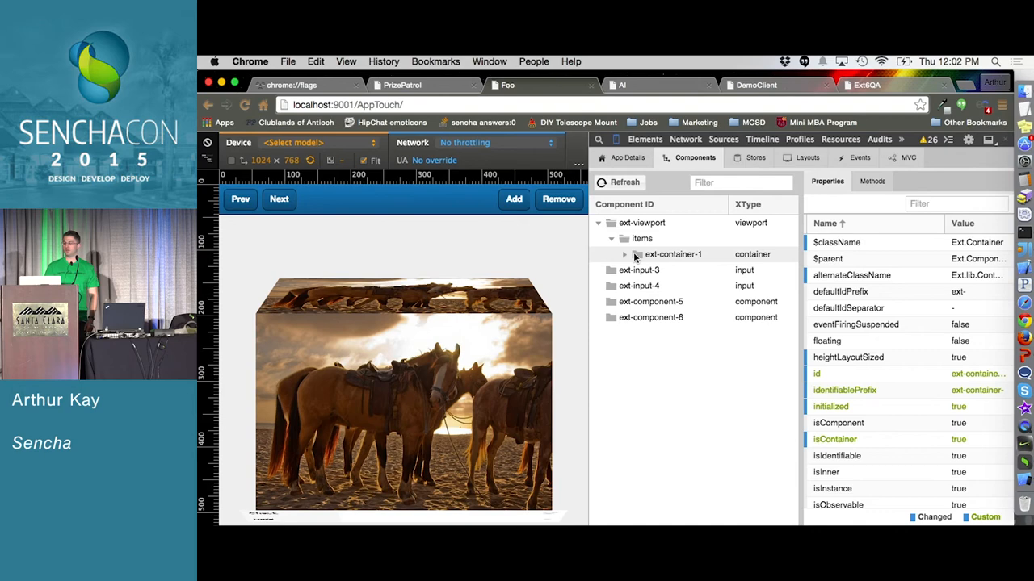
pyautogui.scroll(-3)
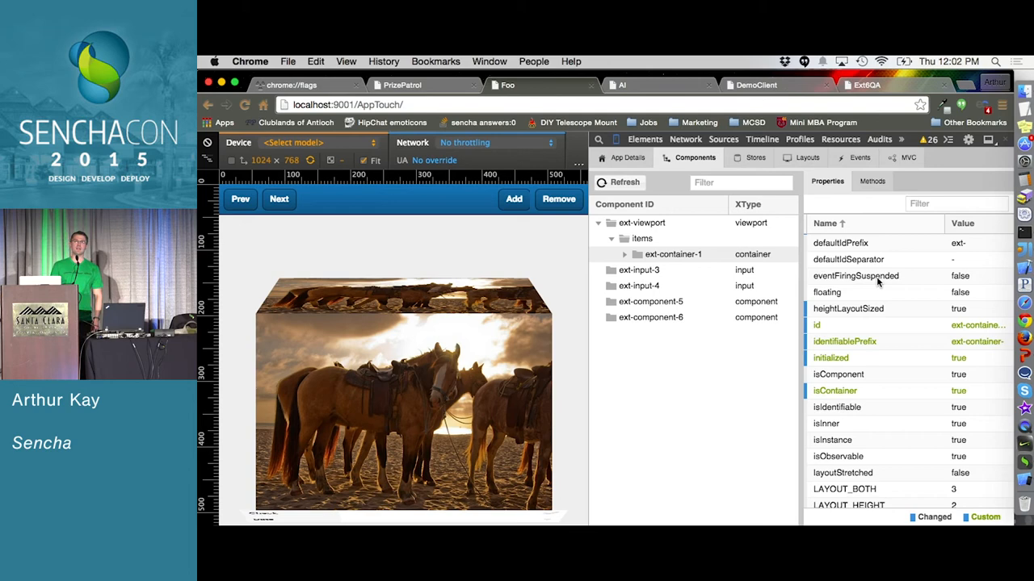
pyautogui.click(753, 158)
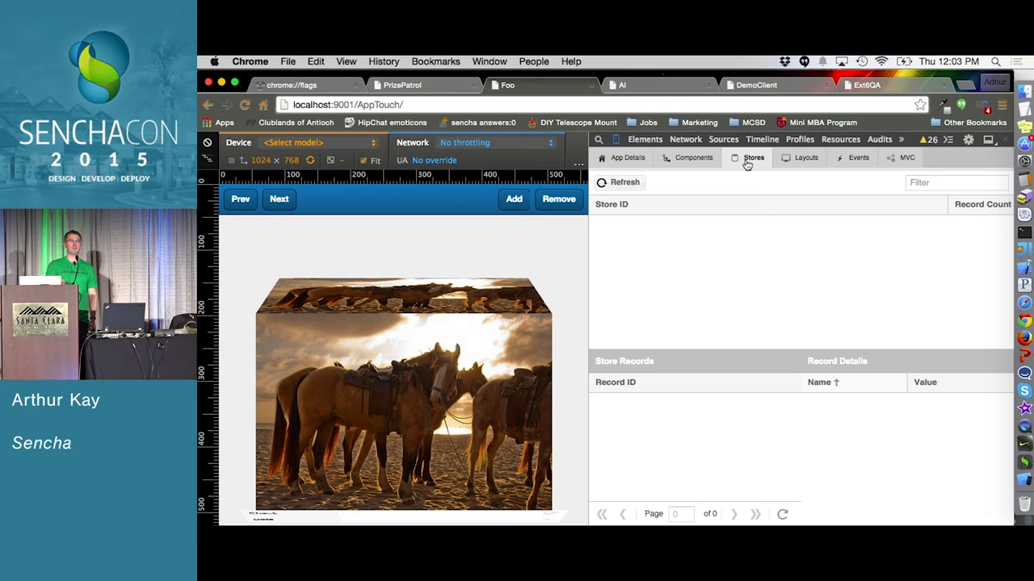
# Step: Review the Layouts and Events views, stop event recording, and show the Foo app's MVC structure
pyautogui.click(804, 158)
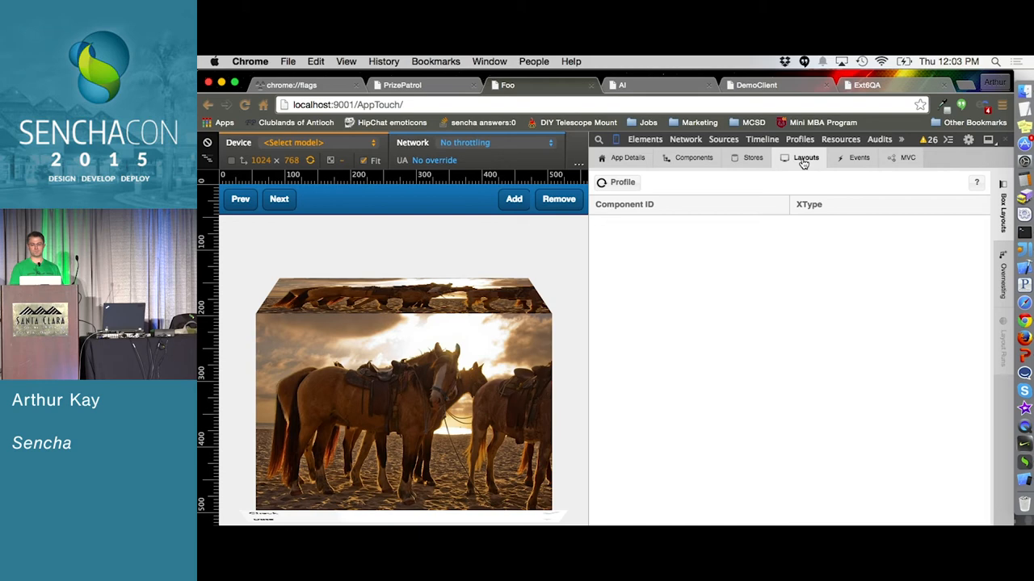
pyautogui.click(858, 158)
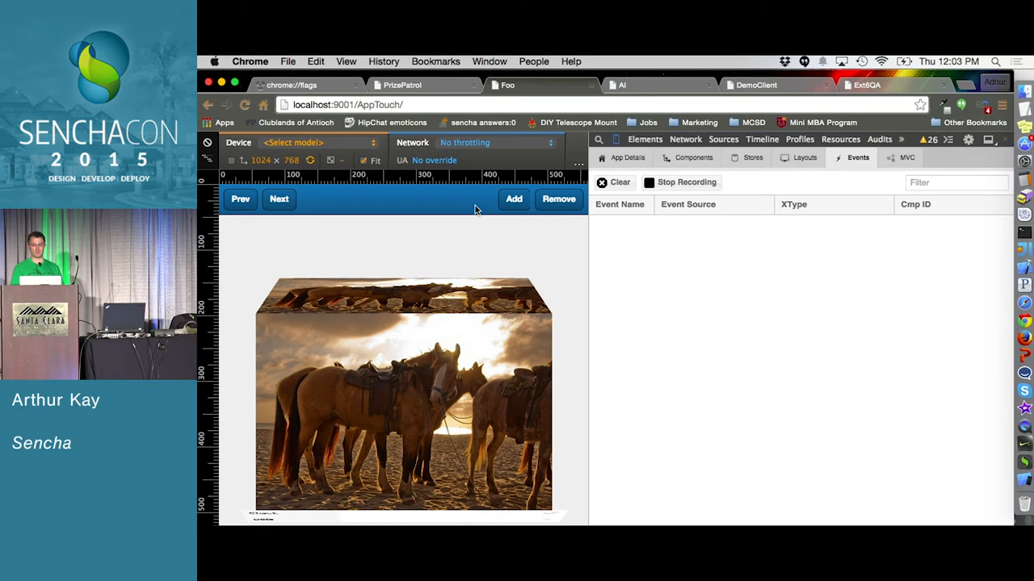
pyautogui.moveTo(258, 261)
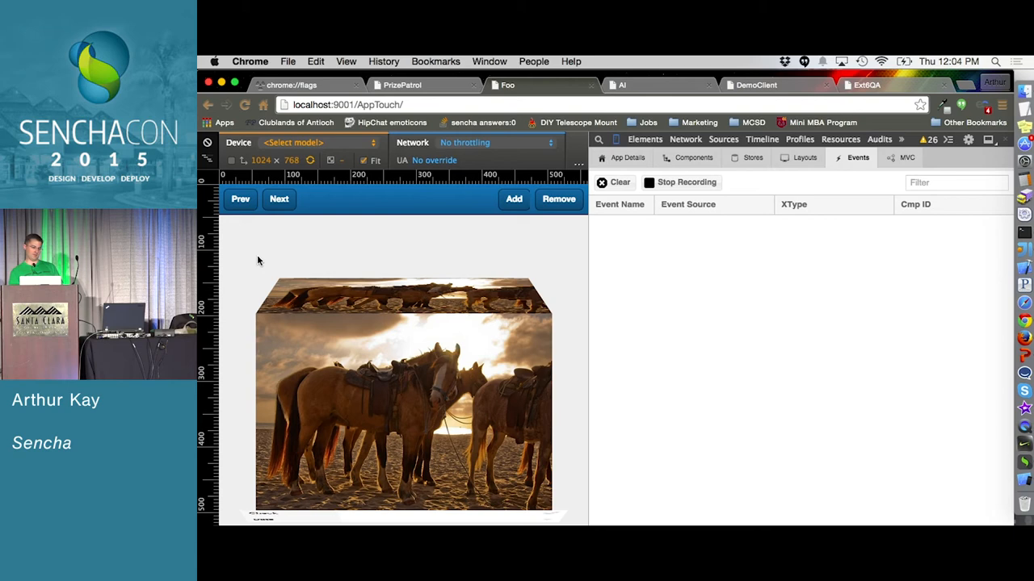
pyautogui.click(681, 181)
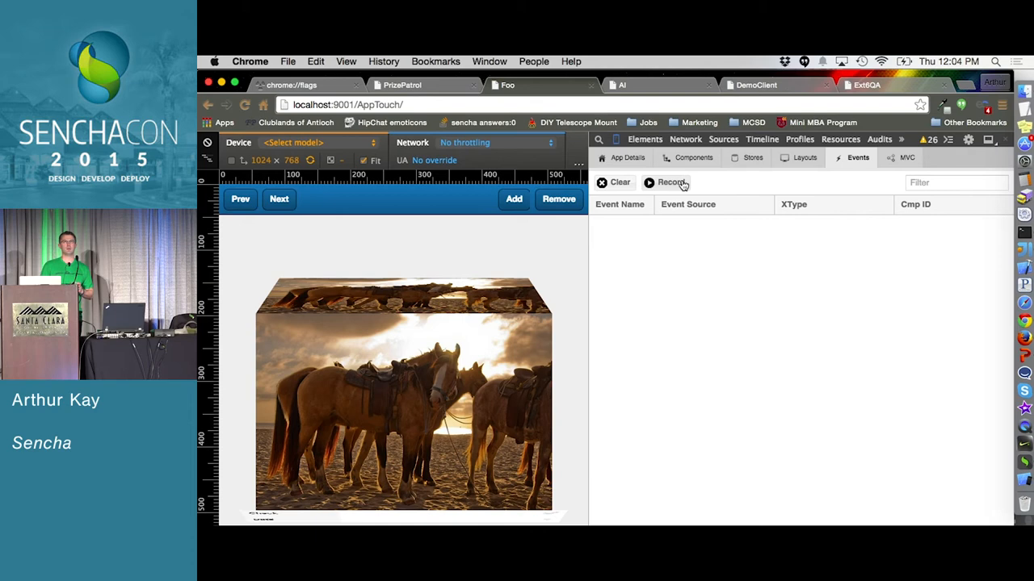
pyautogui.click(905, 158)
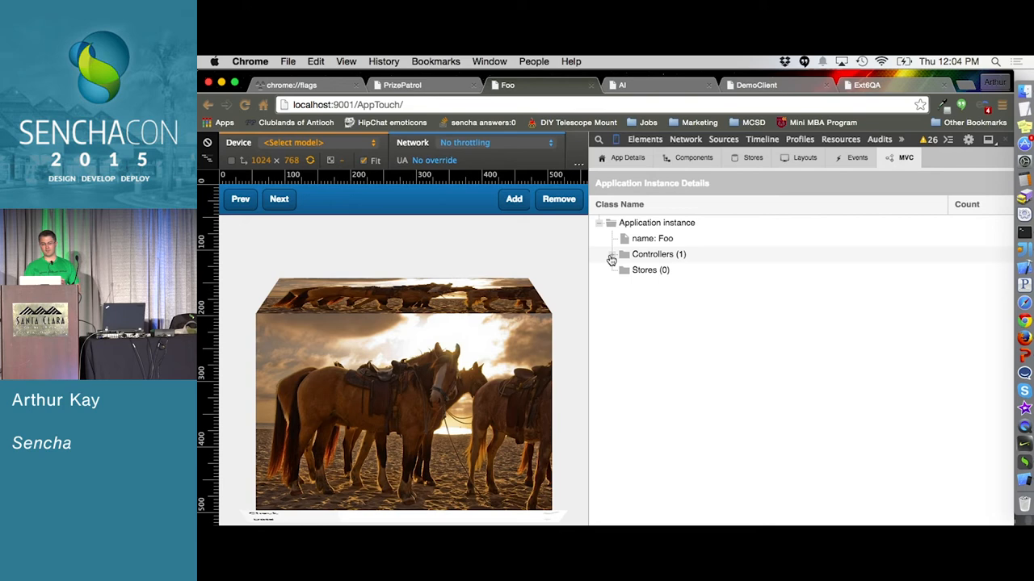
# Step: Expand Controllers (1) under the Foo application instance
pyautogui.click(610, 254)
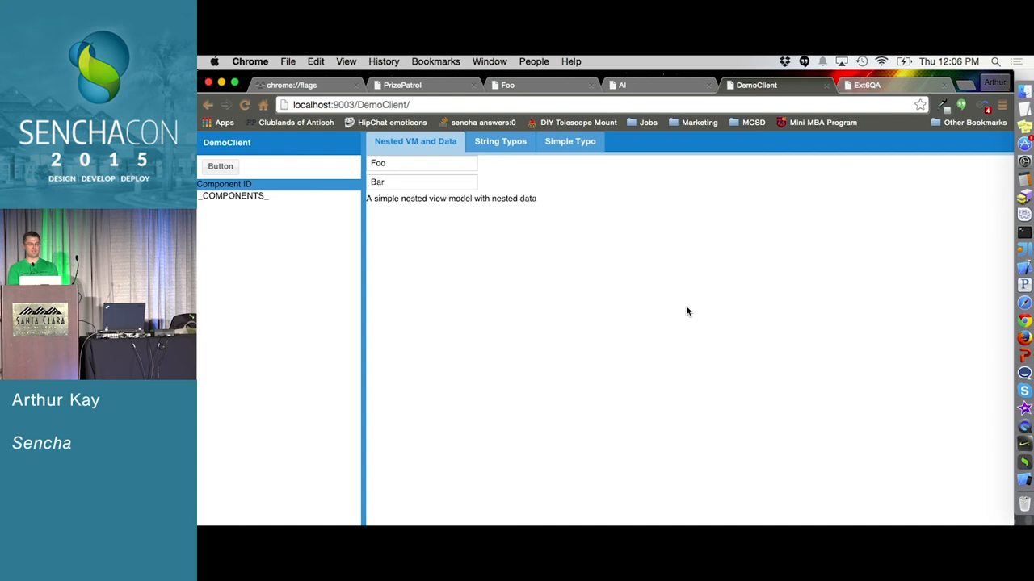
pyautogui.moveTo(675, 346)
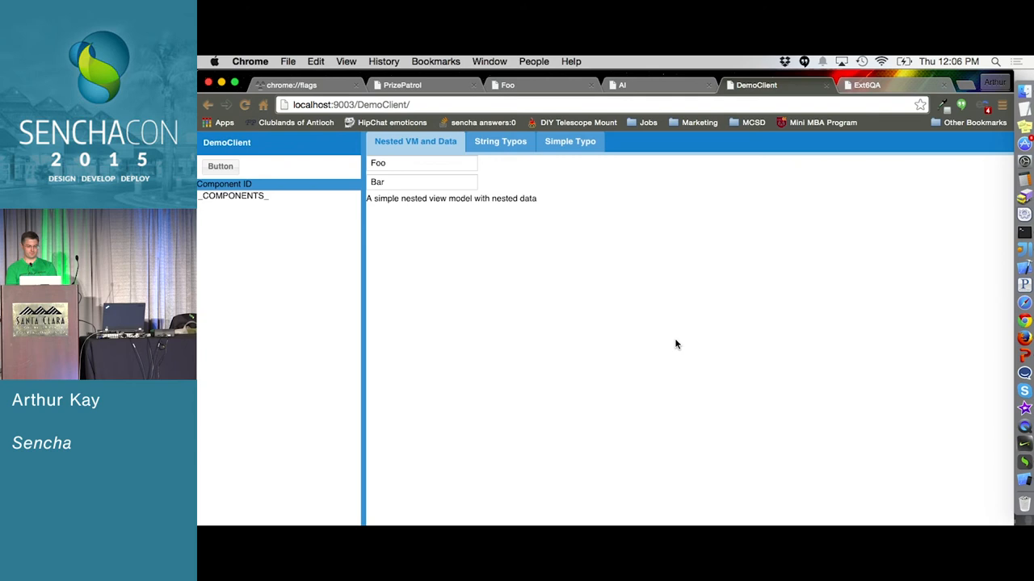
# Step: Switch to the DemoClient browser tab at localhost:9003 with the Nested VM and Data example
pyautogui.click(391, 123)
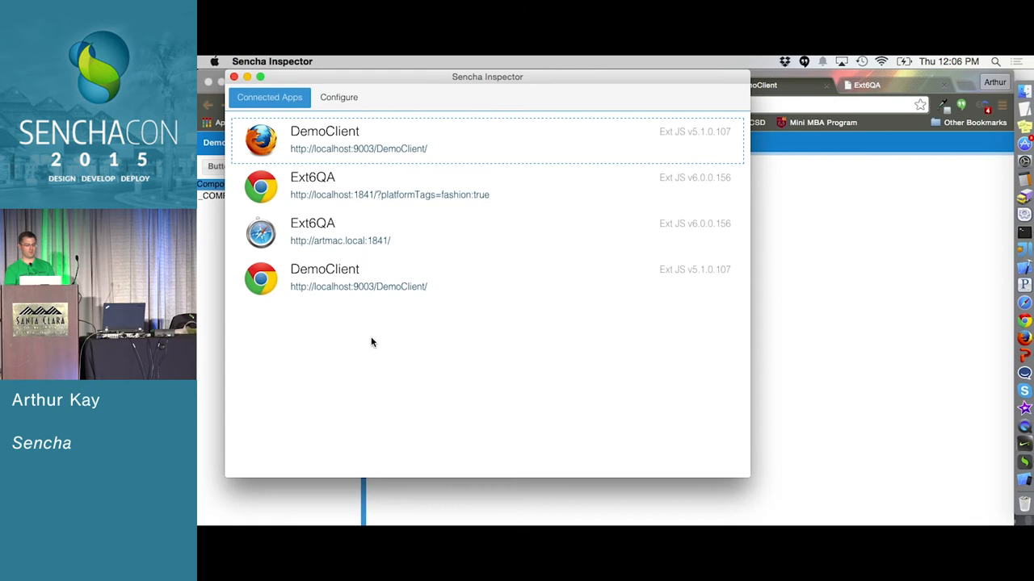
pyautogui.moveTo(378, 313)
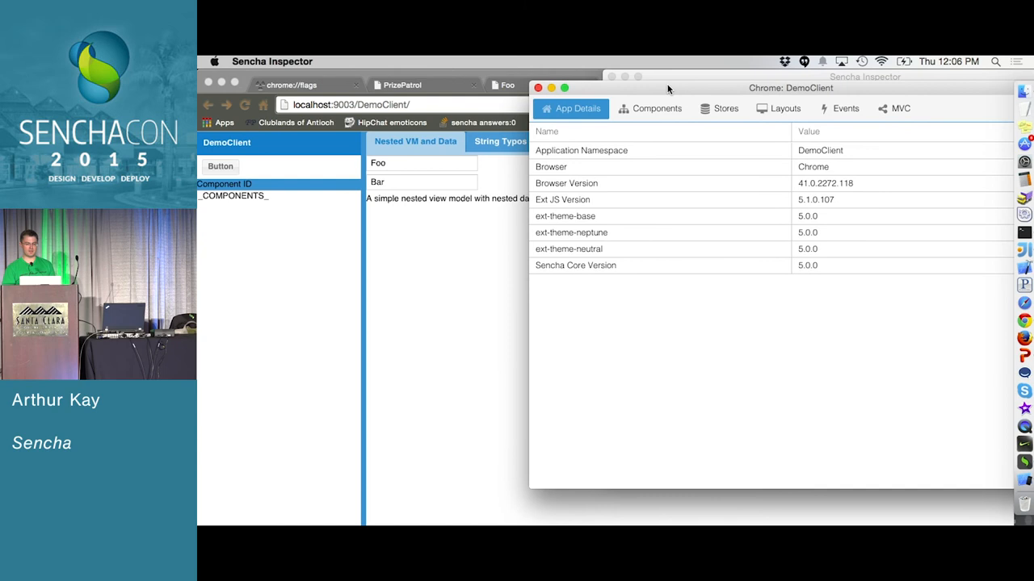
# Step: Inspect the Chrome DemoClient app and show its component tree
pyautogui.click(656, 108)
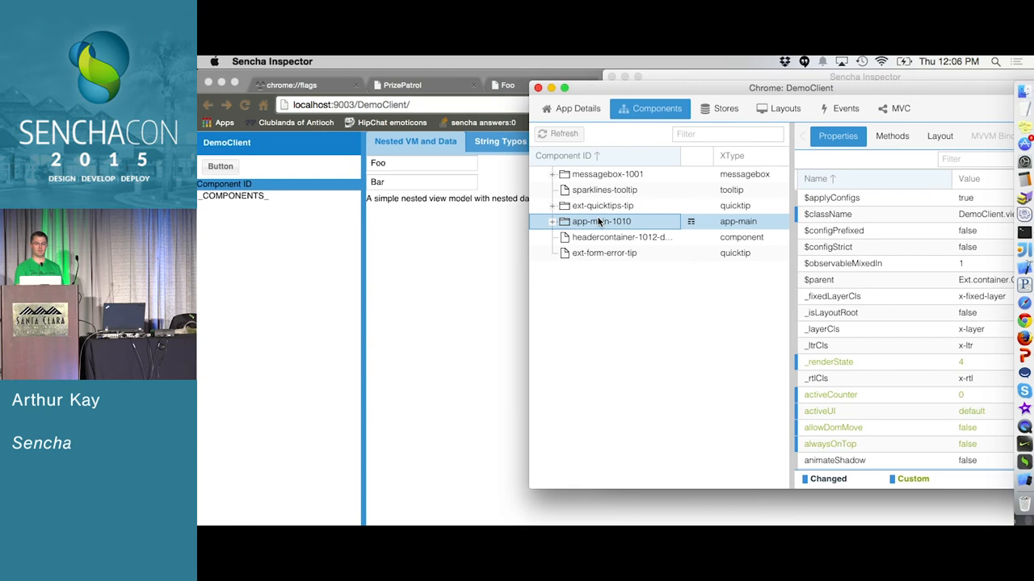
pyautogui.click(552, 221)
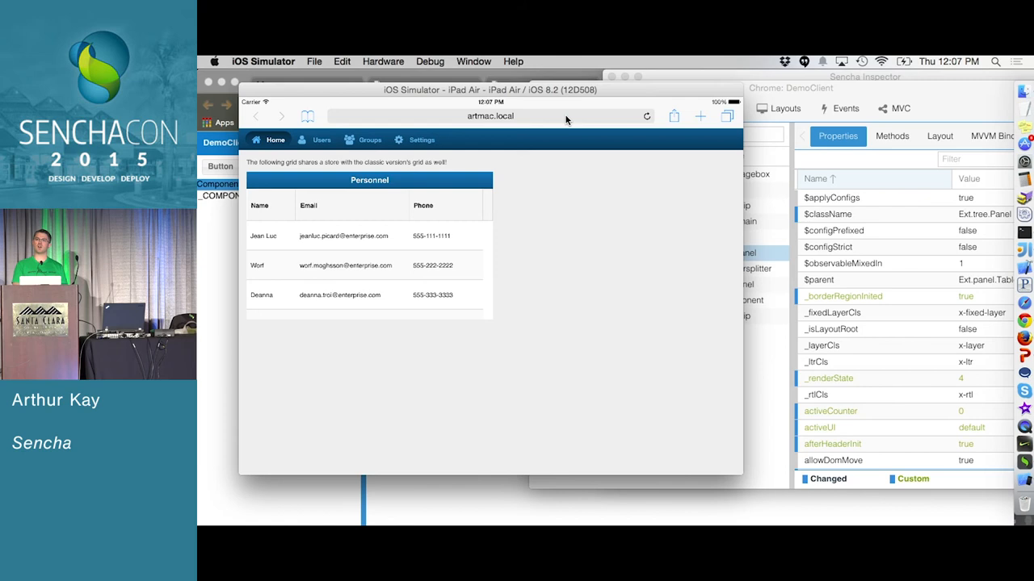
pyautogui.moveTo(566, 336)
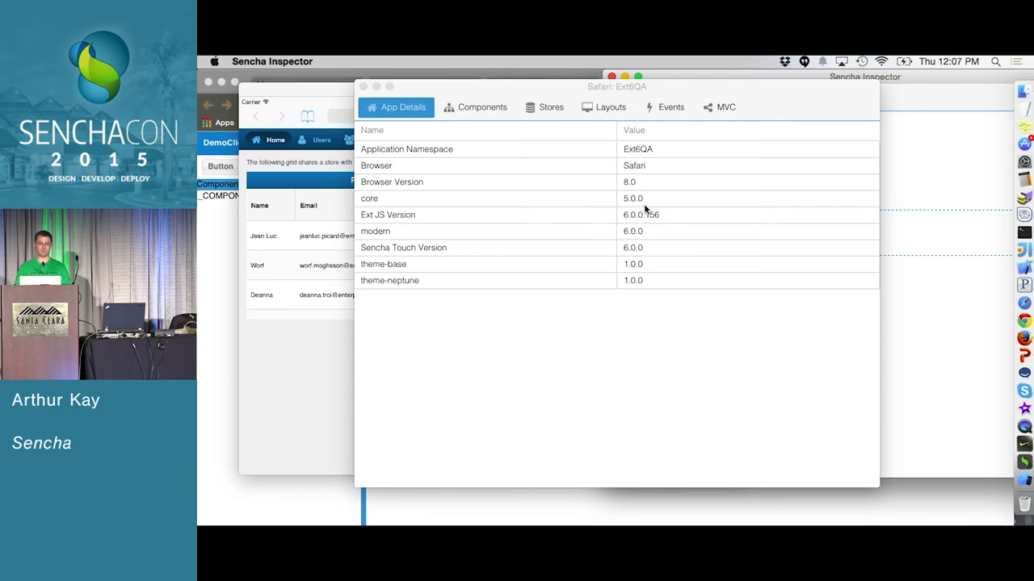
# Step: Show the Ext6QA component tree and select ext-viewport to reveal ext-app-main-1's properties
pyautogui.click(481, 106)
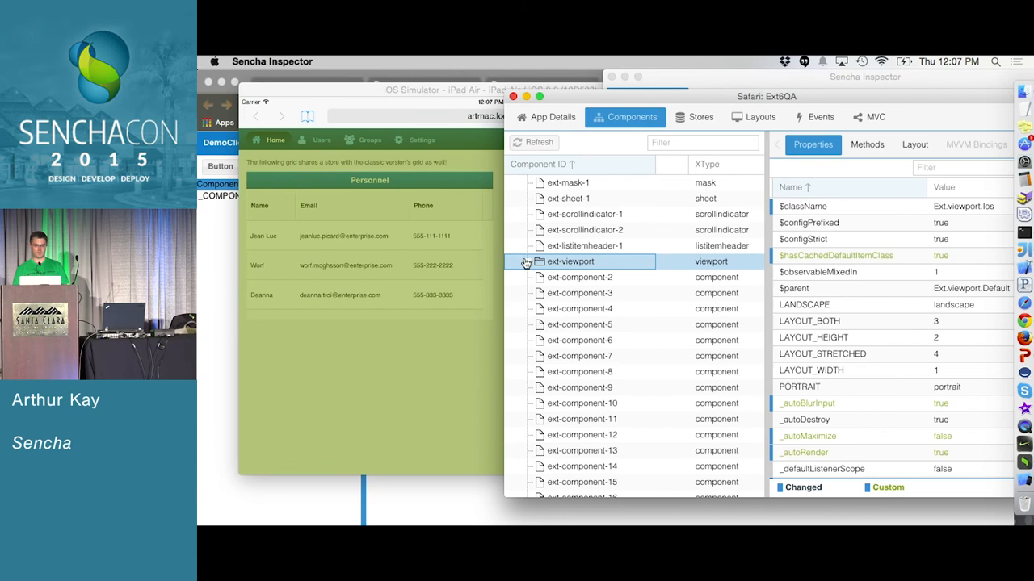
pyautogui.click(527, 262)
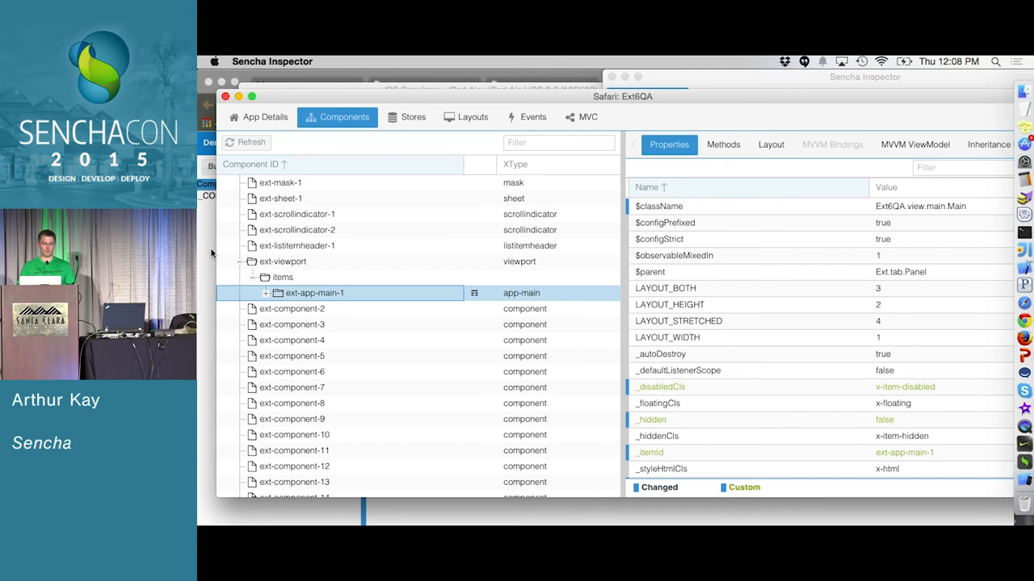
# Step: Expand ext-app-main-1, select ext-container-6 and show its html binding to {loremipsum}
pyautogui.click(254, 292)
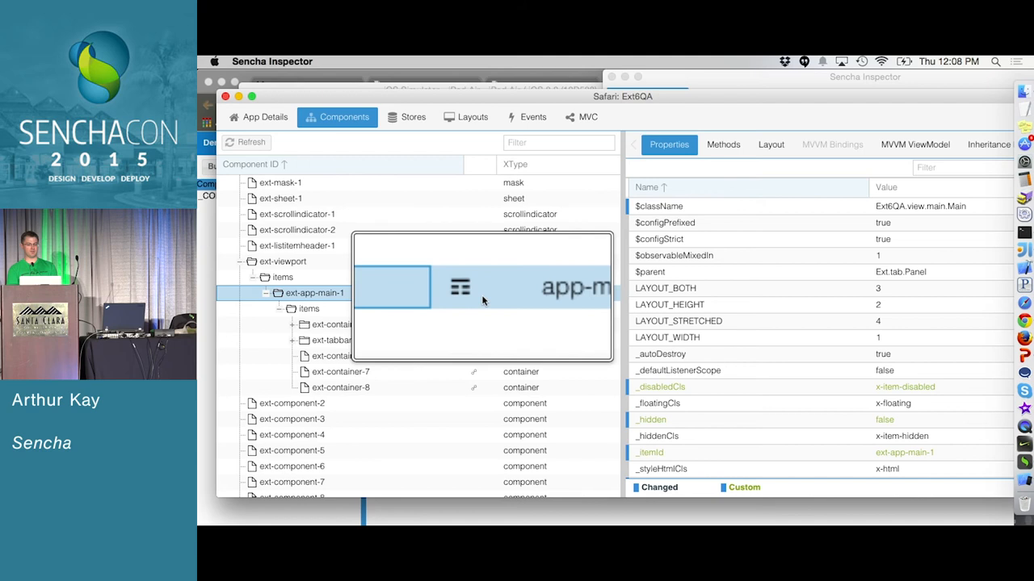
pyautogui.click(915, 146)
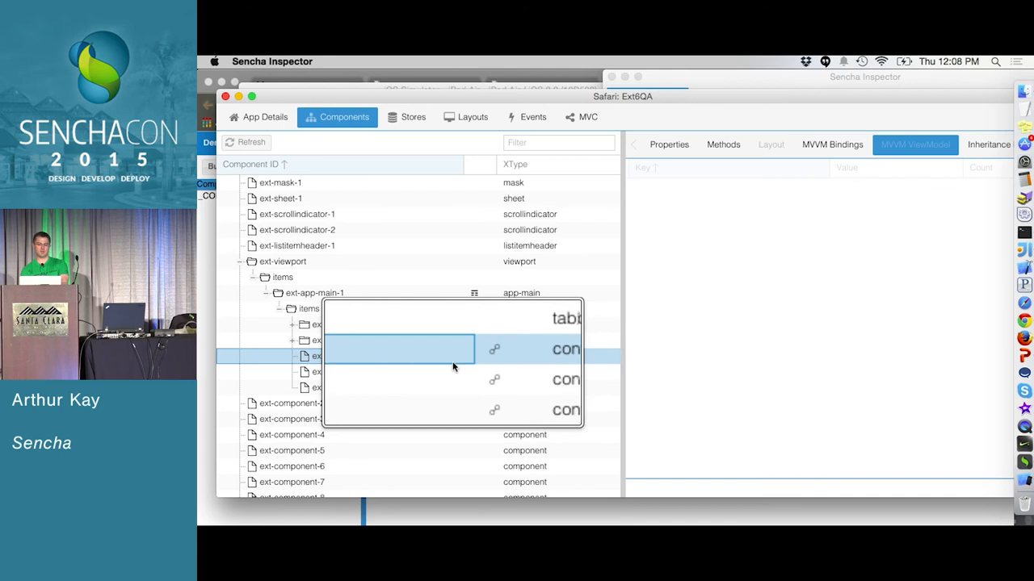
pyautogui.click(831, 145)
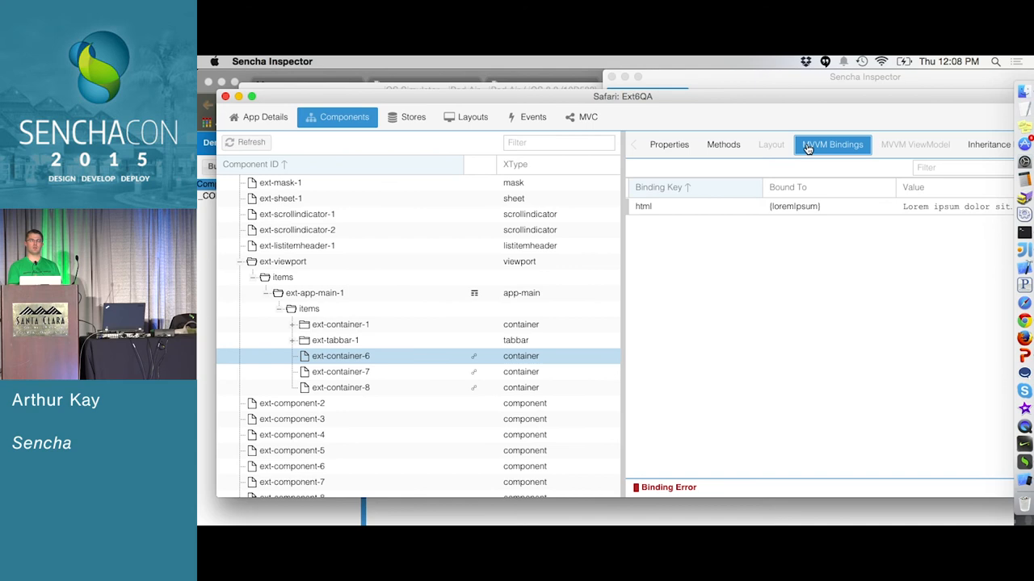
pyautogui.moveTo(887, 281)
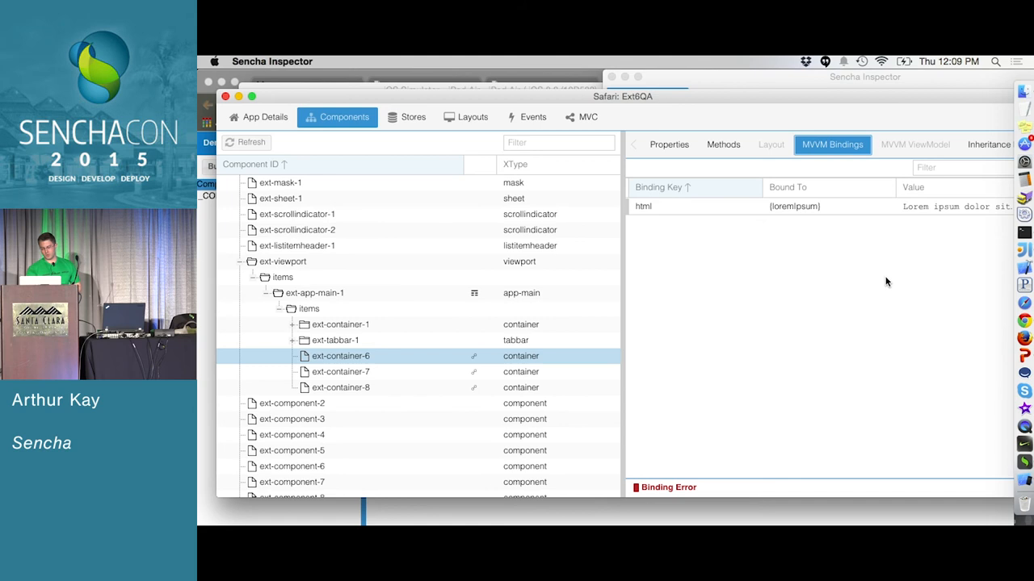
# Step: Show ext-container-6's inheritance model from Ext.Container up through Ext.Component and its mixins
pyautogui.click(969, 145)
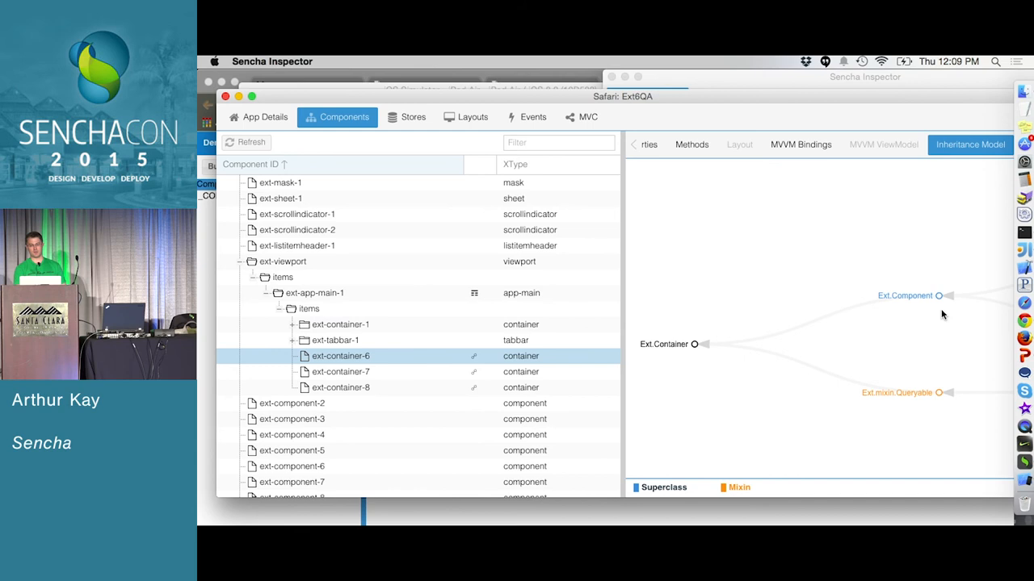
pyautogui.moveTo(918, 413)
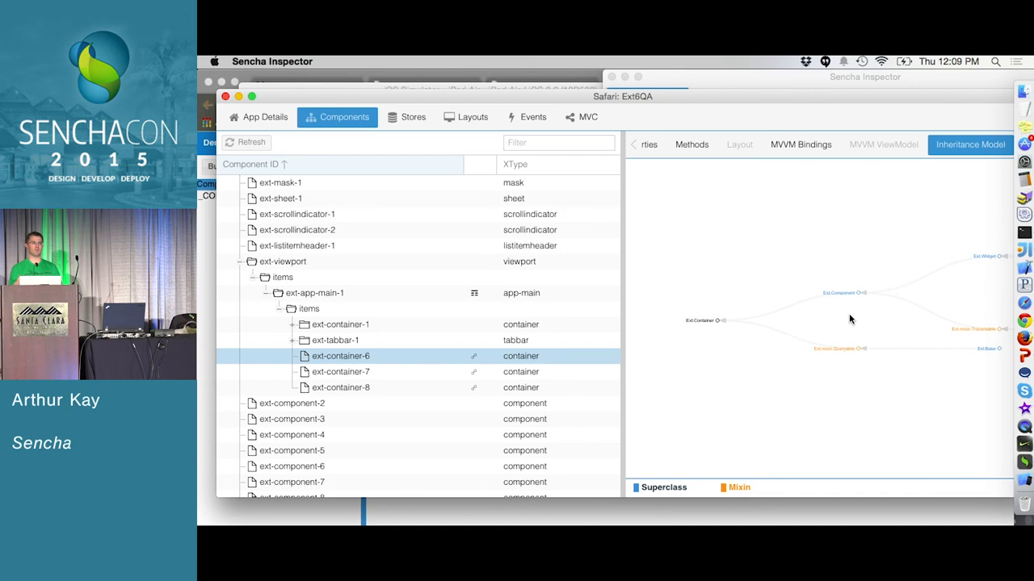
pyautogui.click(414, 116)
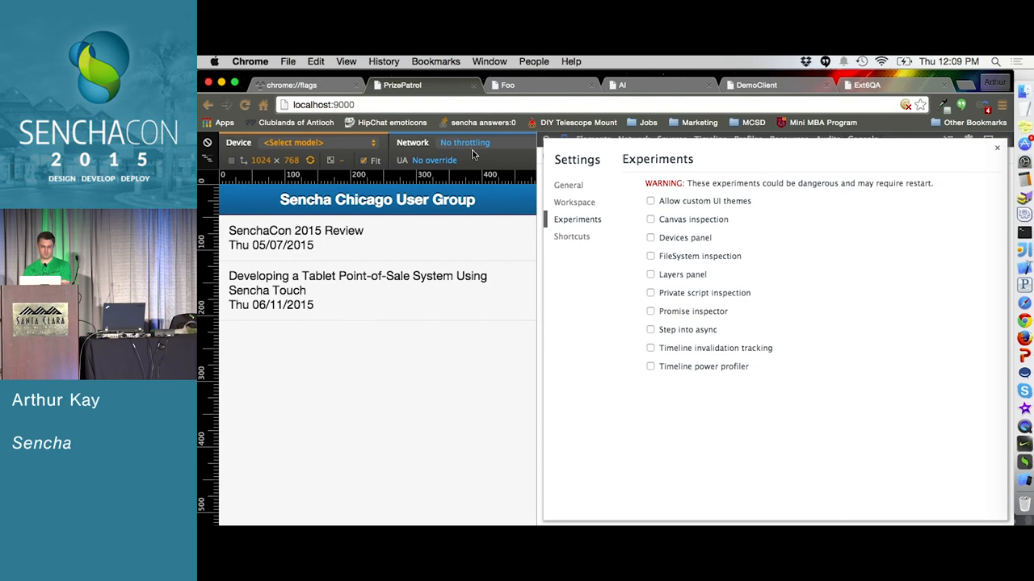
# Step: Review the Ext6QA app's store associations and layouts, then show its event log
pyautogui.click(756, 84)
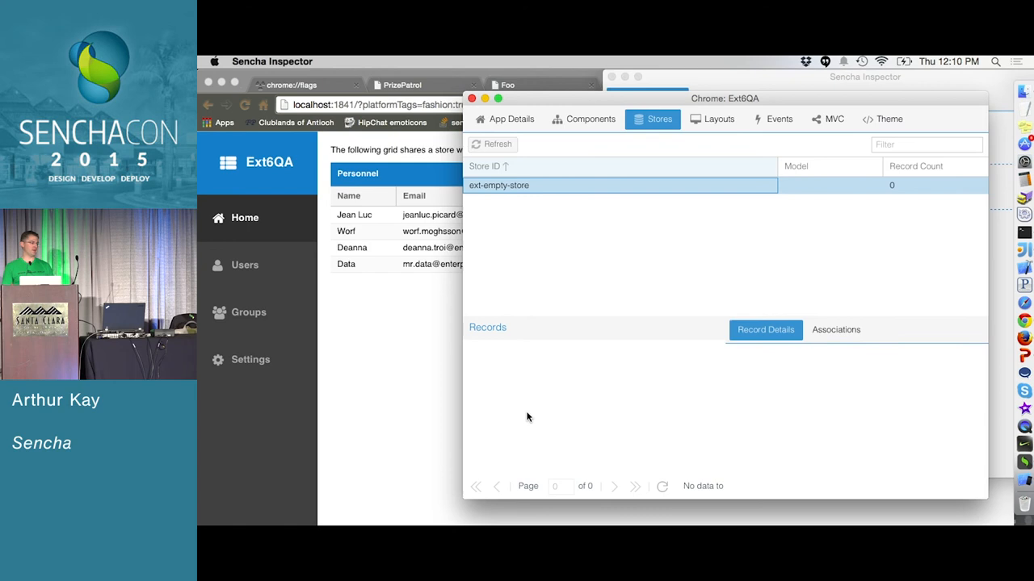
pyautogui.moveTo(735, 389)
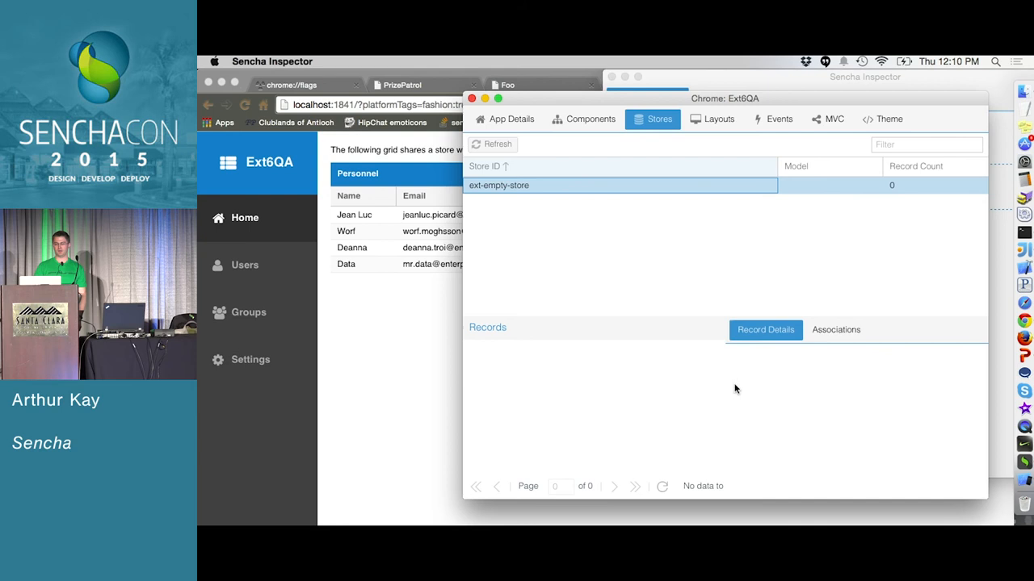
pyautogui.click(837, 330)
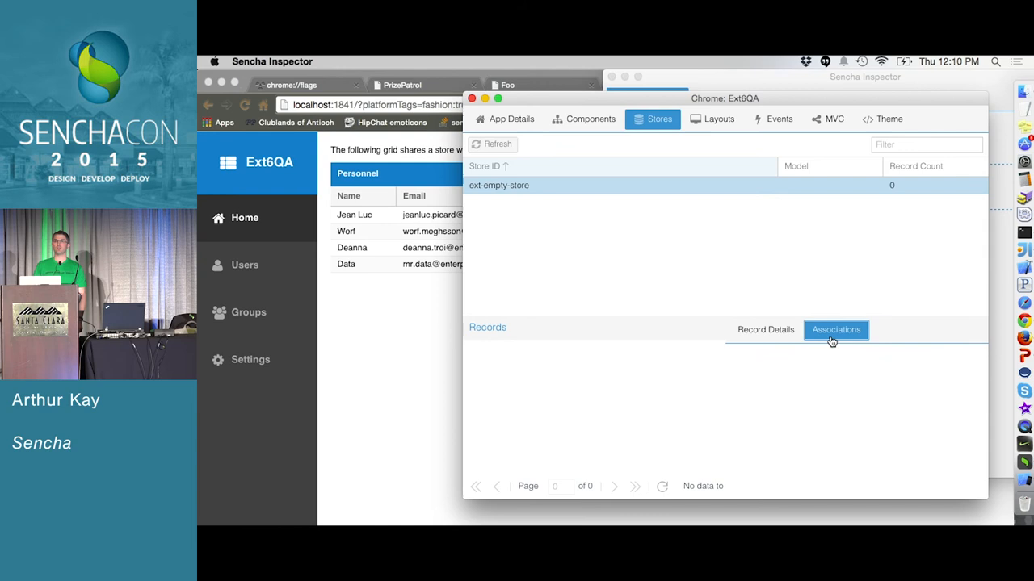
pyautogui.click(718, 120)
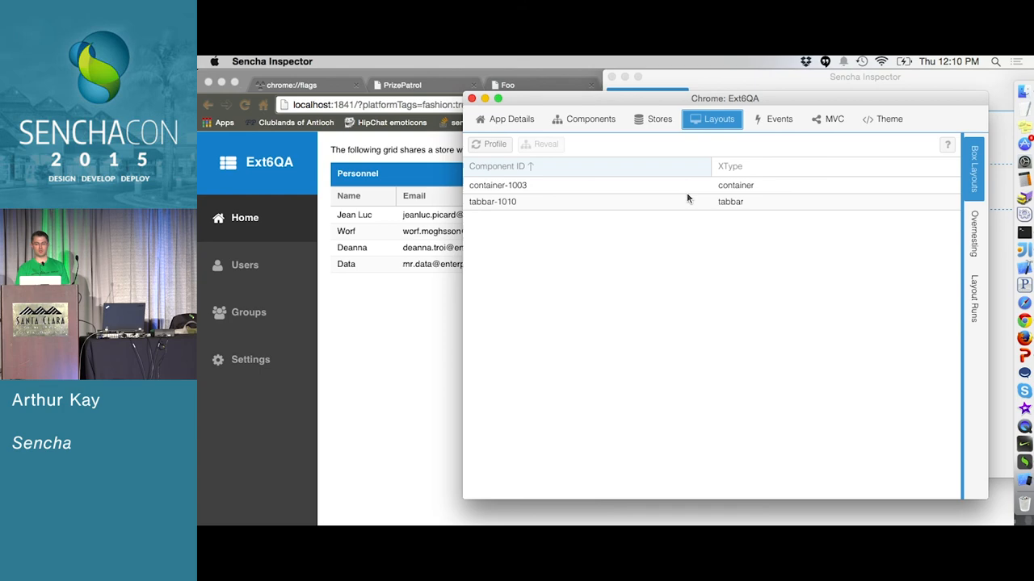
pyautogui.click(778, 119)
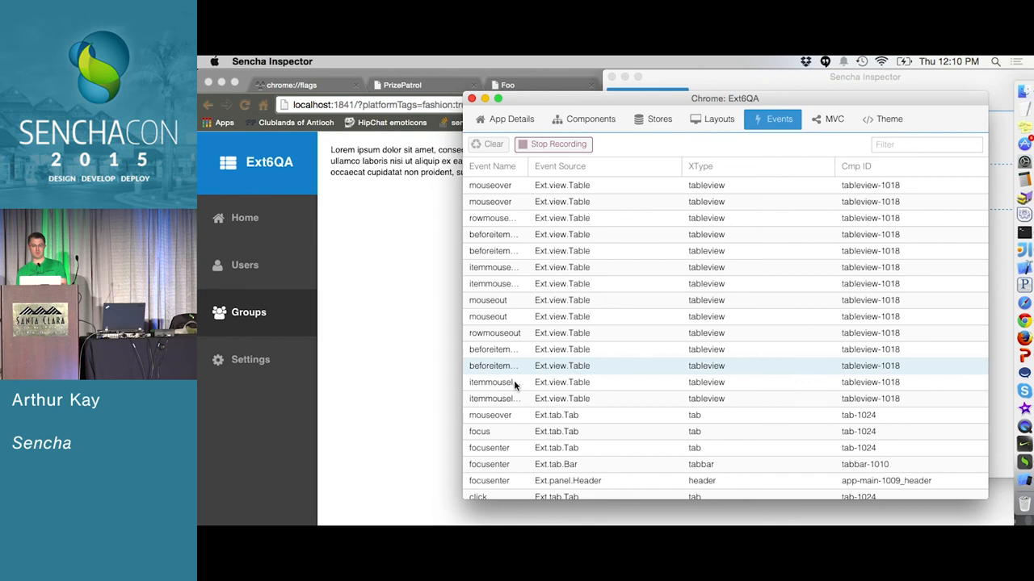
# Step: Stop event recording, filter events to 'mouse', and show the Ext6QA MVC structure
pyautogui.click(552, 143)
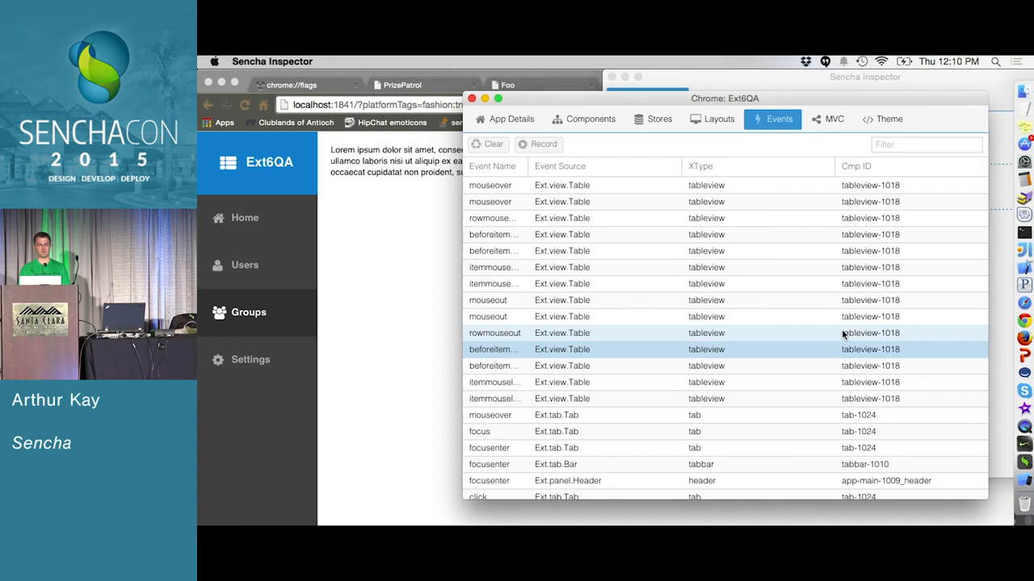
pyautogui.write('mouse')
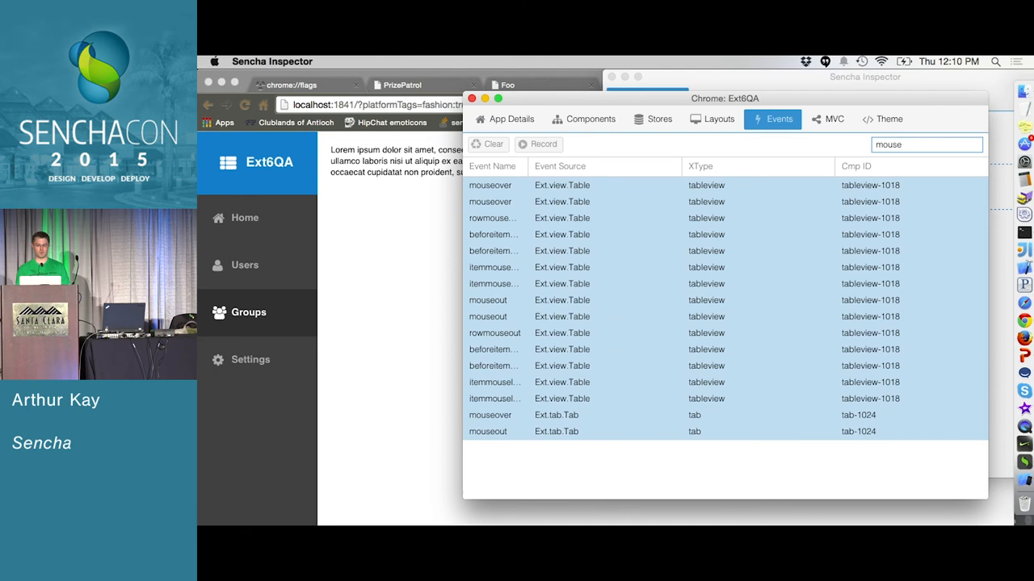
pyautogui.click(830, 120)
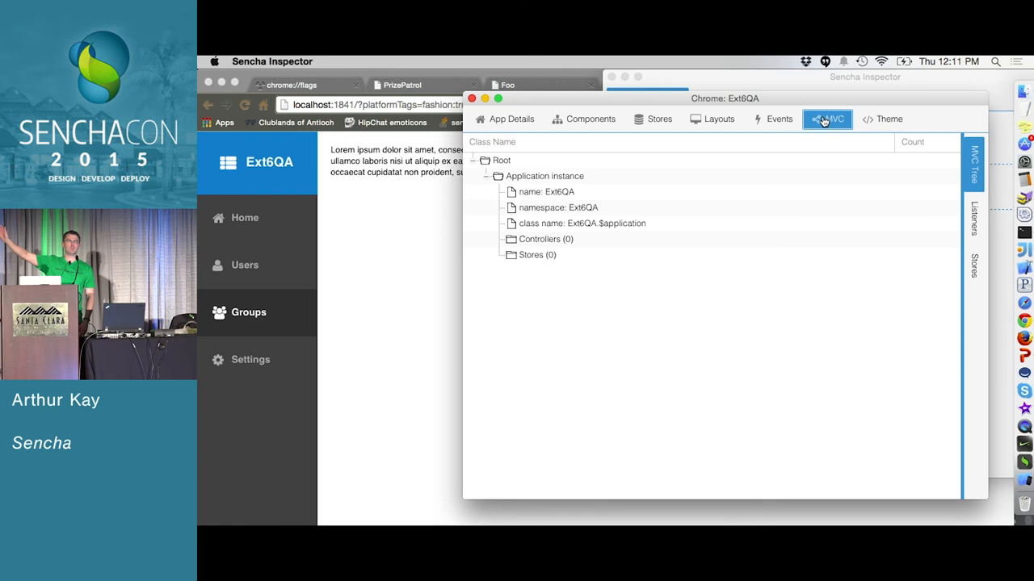
# Step: Filter the Ext6QA theme variables down to $base-color (#157fcc)
pyautogui.click(881, 119)
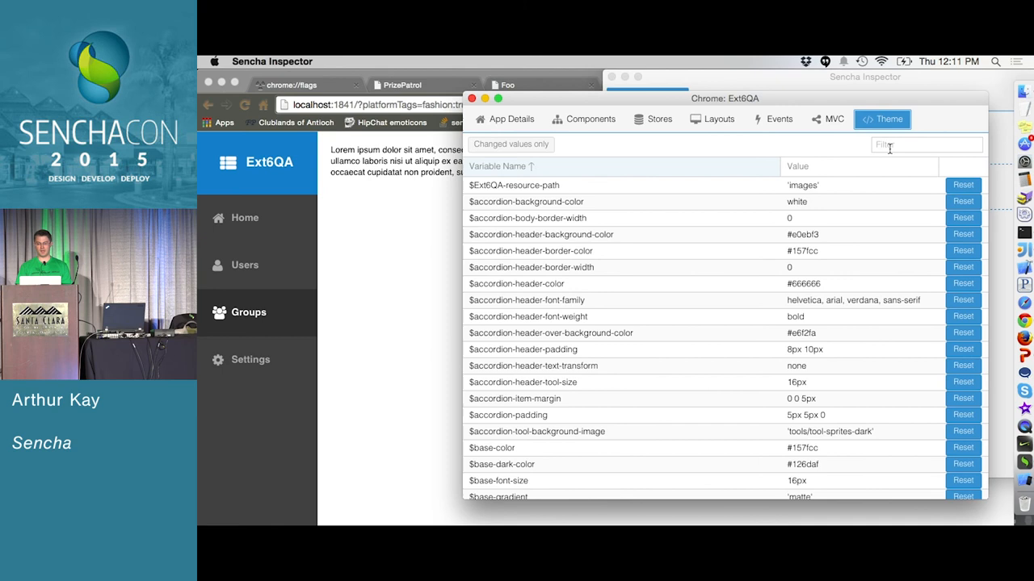
pyautogui.write('$b')
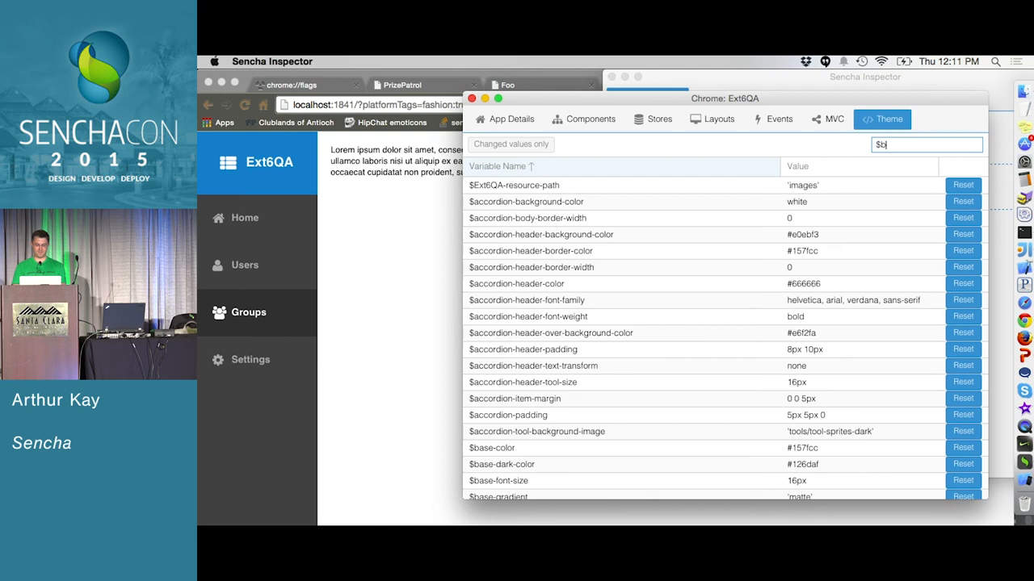
pyautogui.write('base-color')
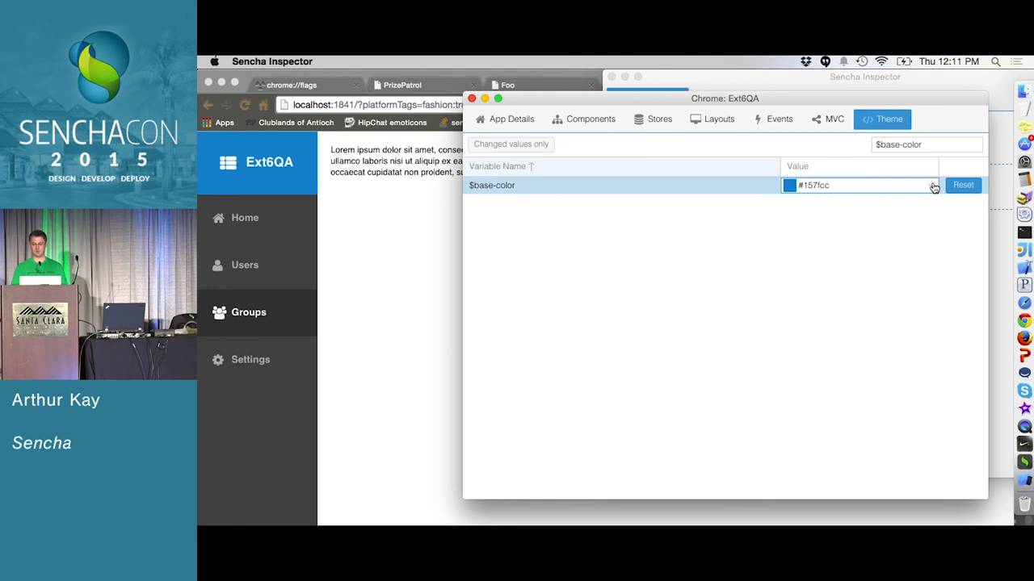
# Step: Change $base-color from #157fcc to orange #f29c40 via the colour picker
pyautogui.click(788, 184)
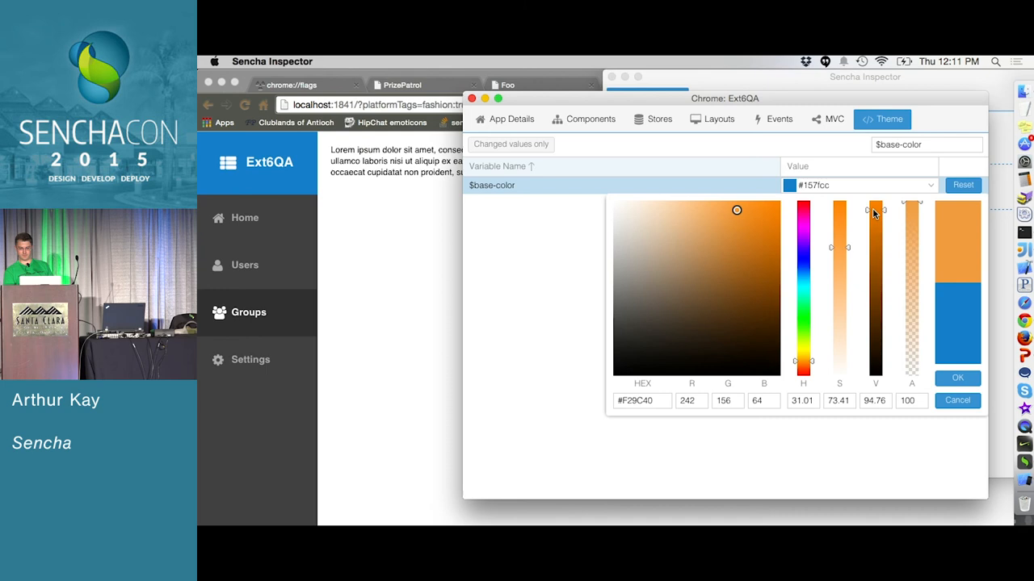
pyautogui.click(957, 378)
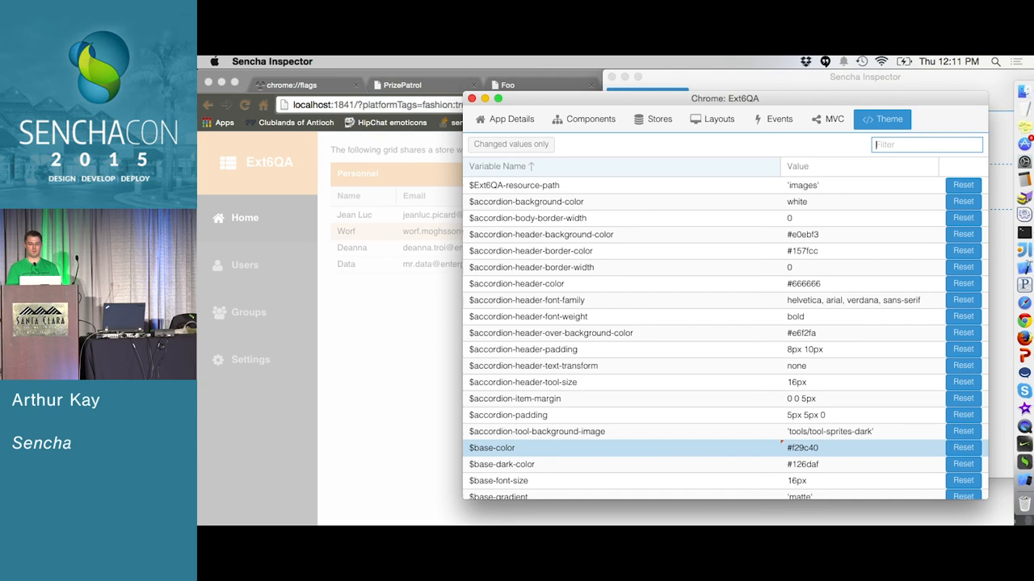
# Step: Filter the theme variables to changed values only, showing just $base-color #f29c40
pyautogui.click(511, 143)
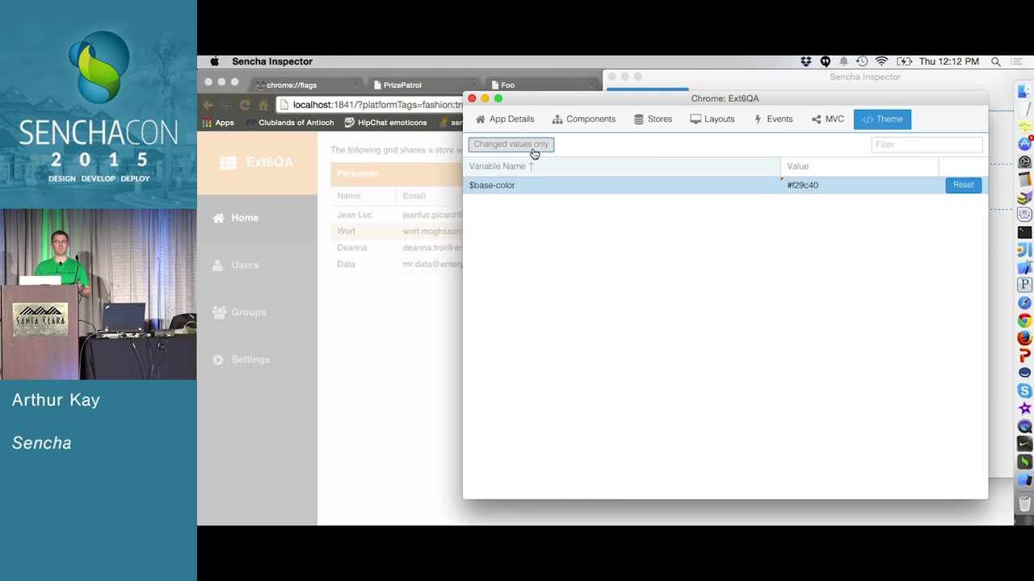
pyautogui.click(510, 144)
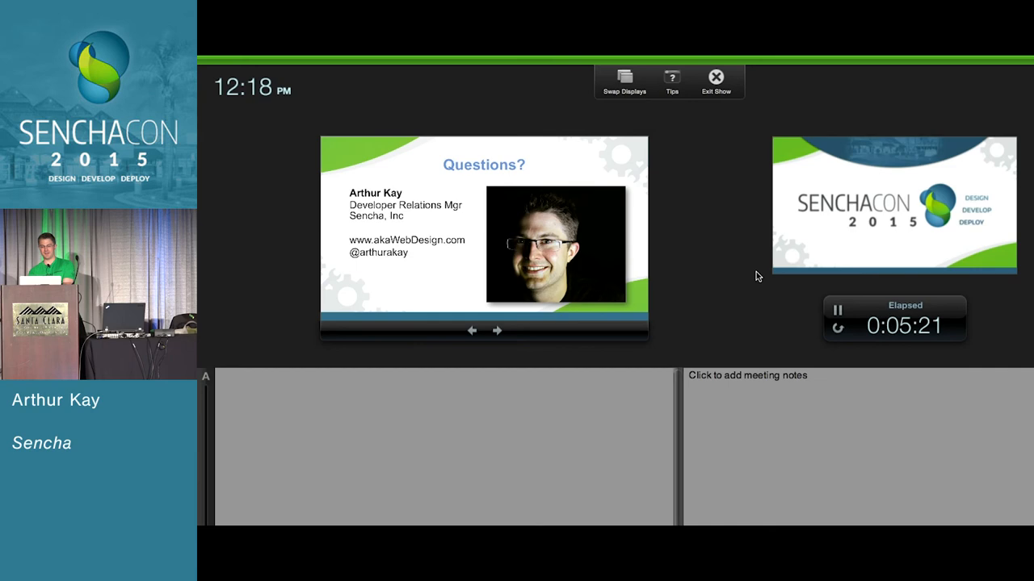
# Step: Exit the slideshow and return to the DemoClient app's nested view model example
pyautogui.click(714, 77)
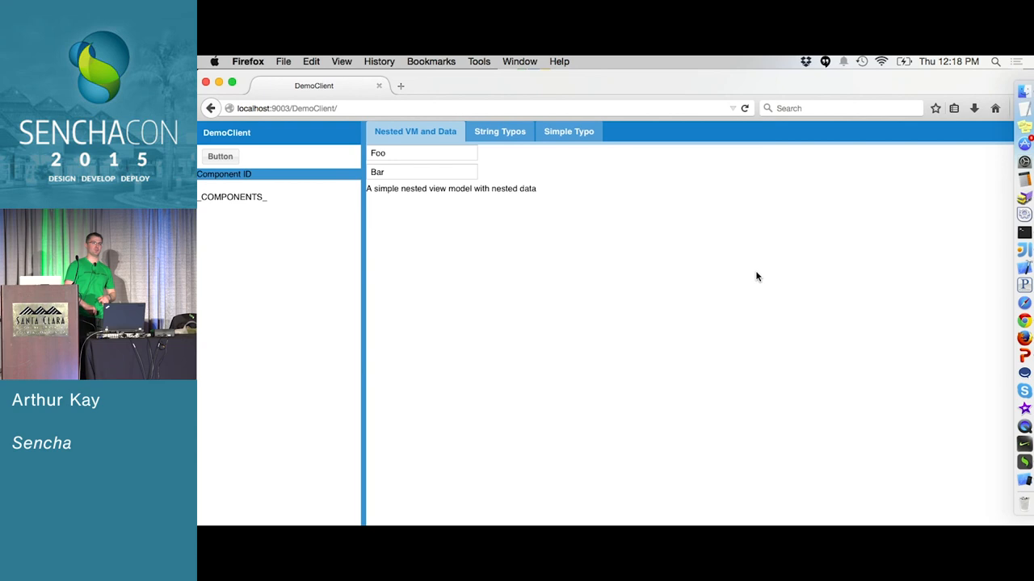